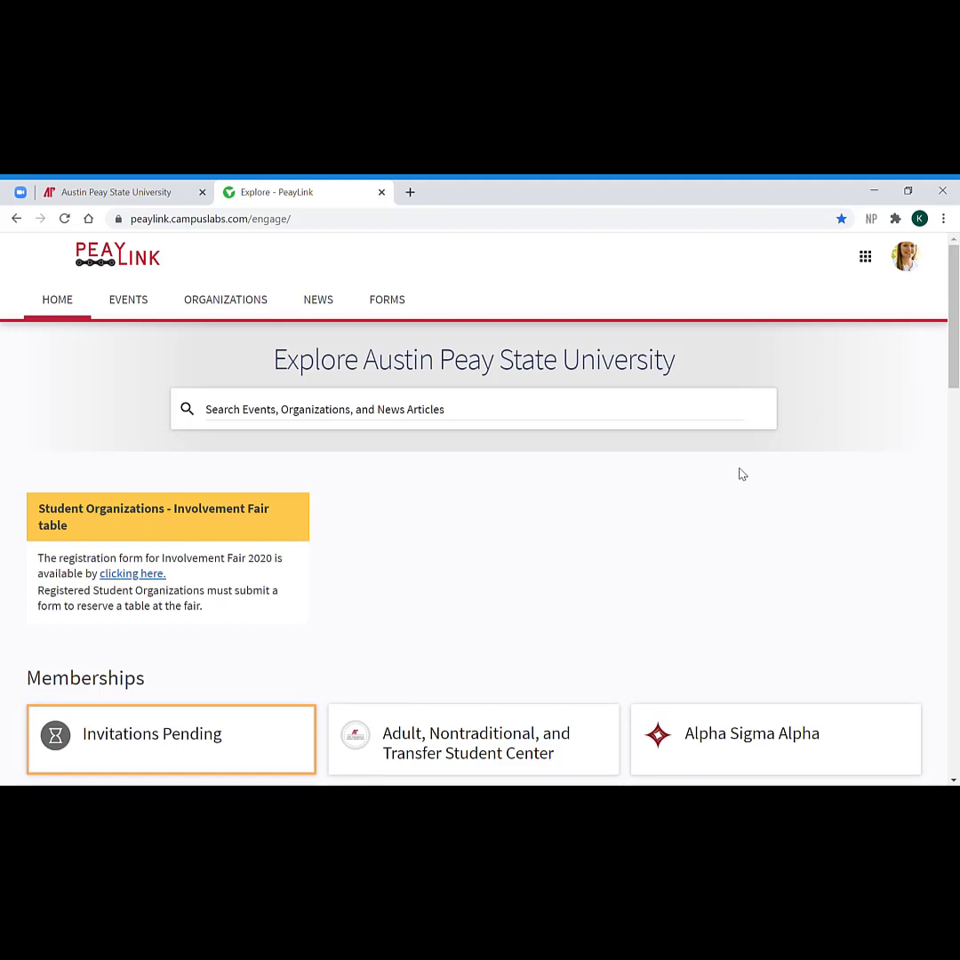
pyautogui.moveTo(904, 256)
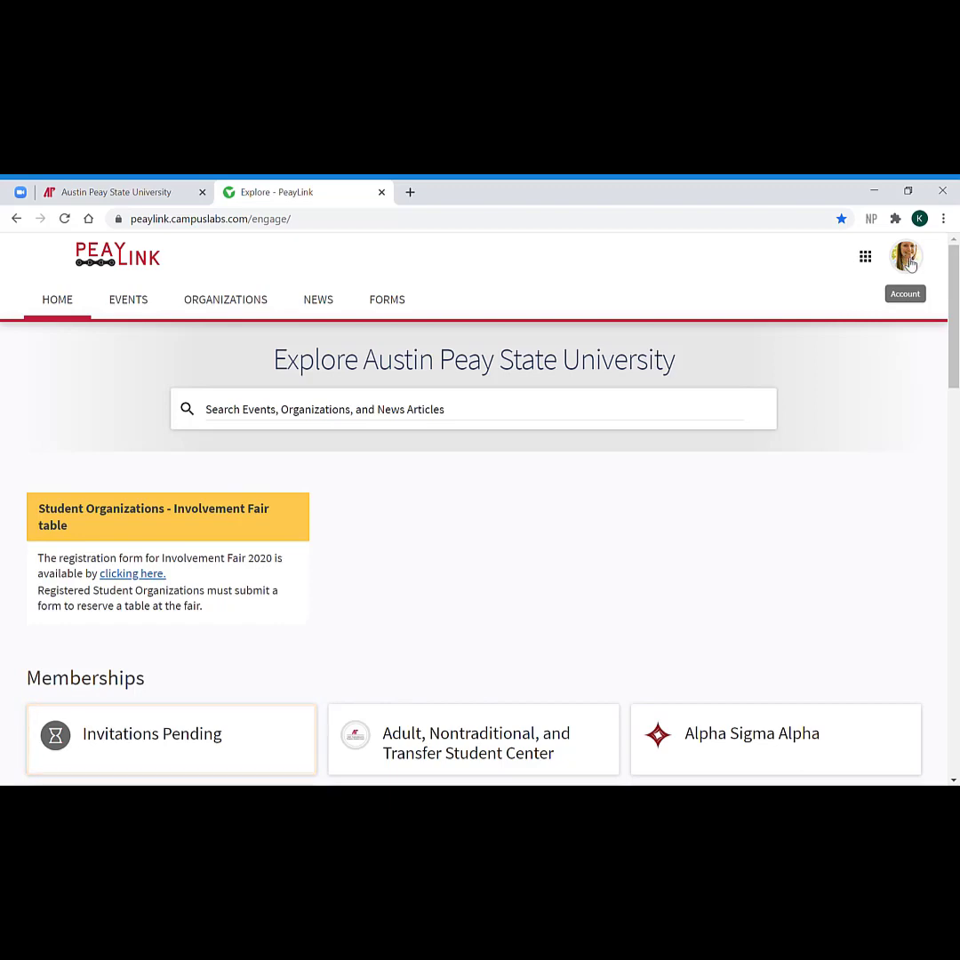
# From the profile avatar's account menu, choose Submissions
pyautogui.click(902, 257)
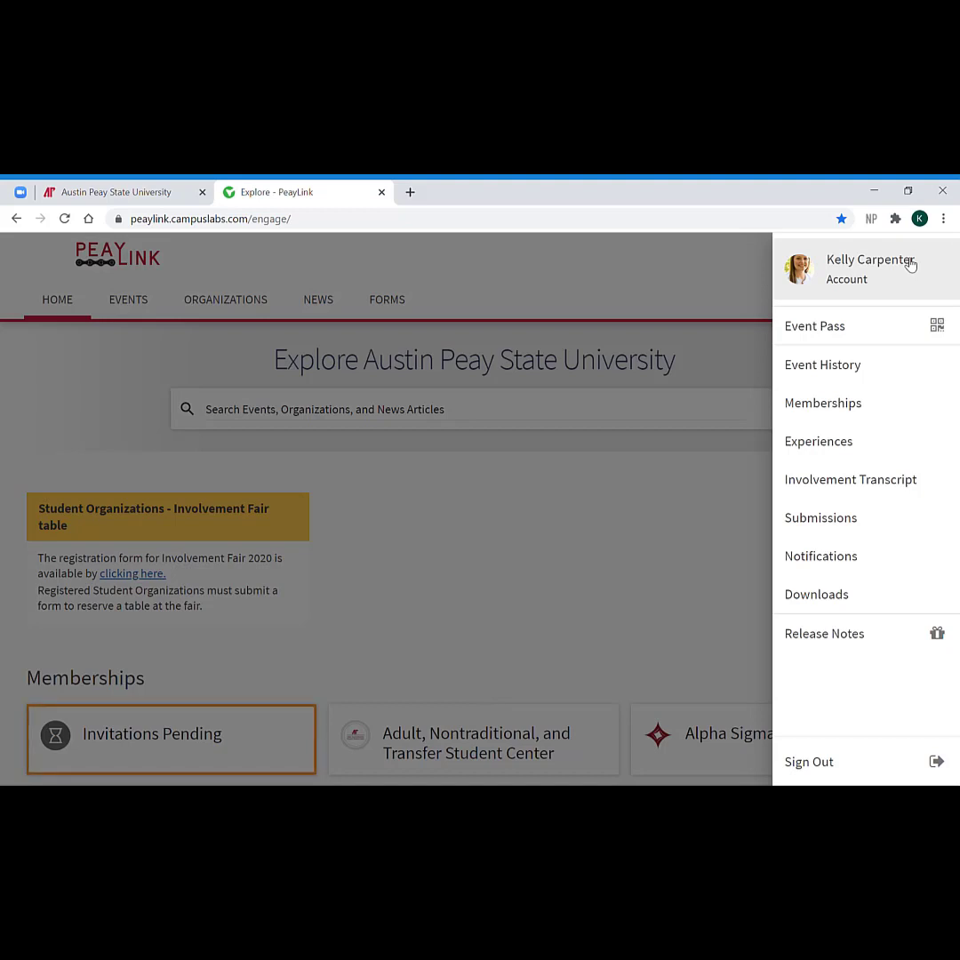
pyautogui.moveTo(859, 279)
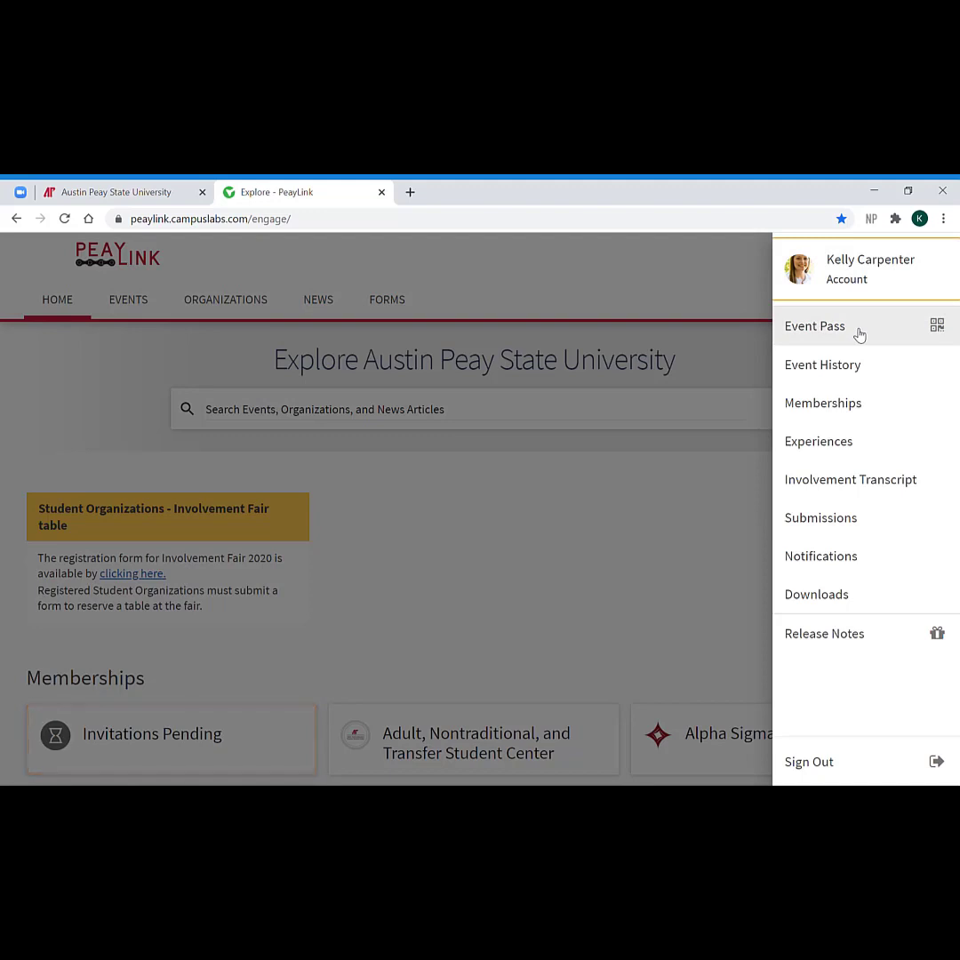
pyautogui.moveTo(857, 364)
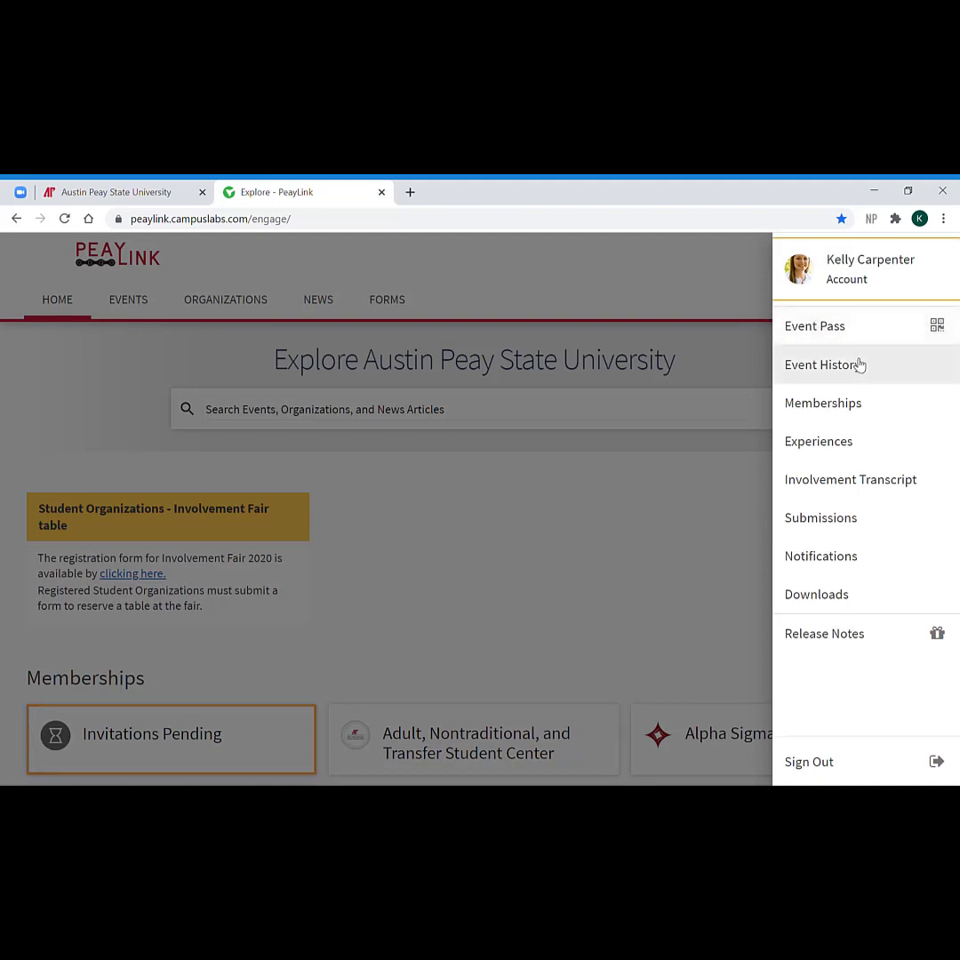
pyautogui.moveTo(851, 434)
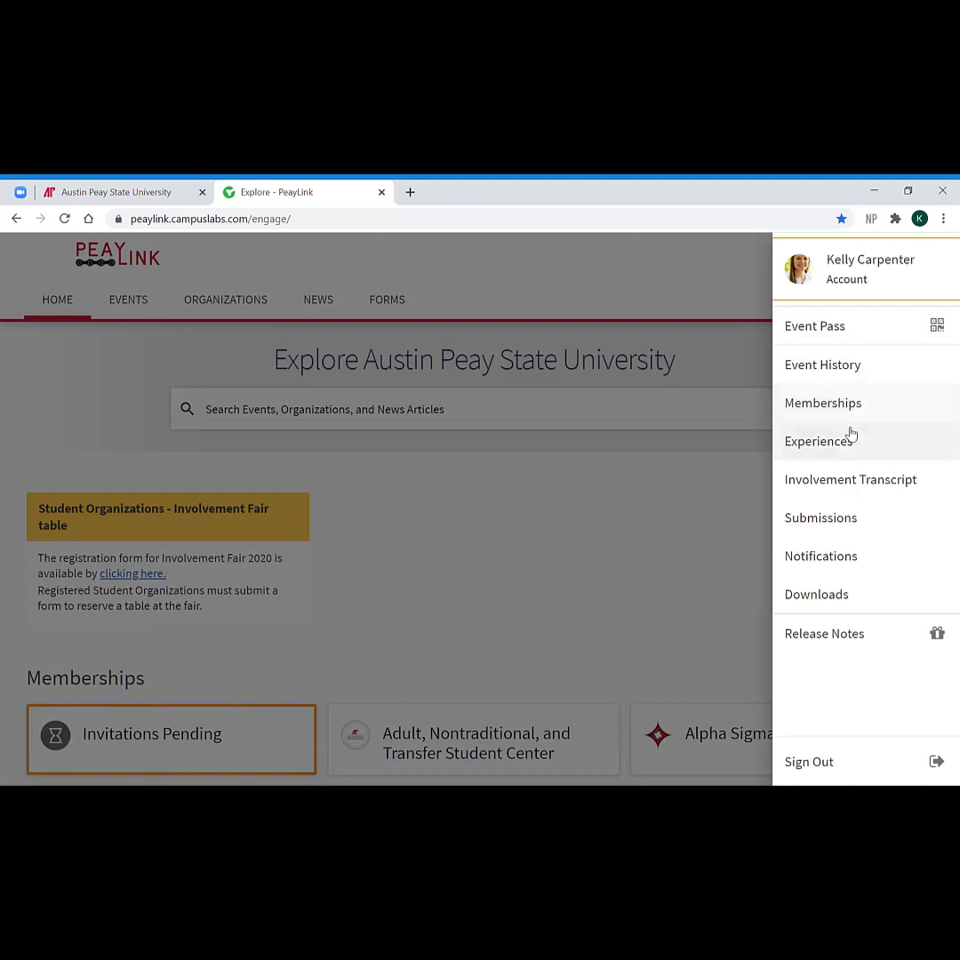
pyautogui.moveTo(853, 485)
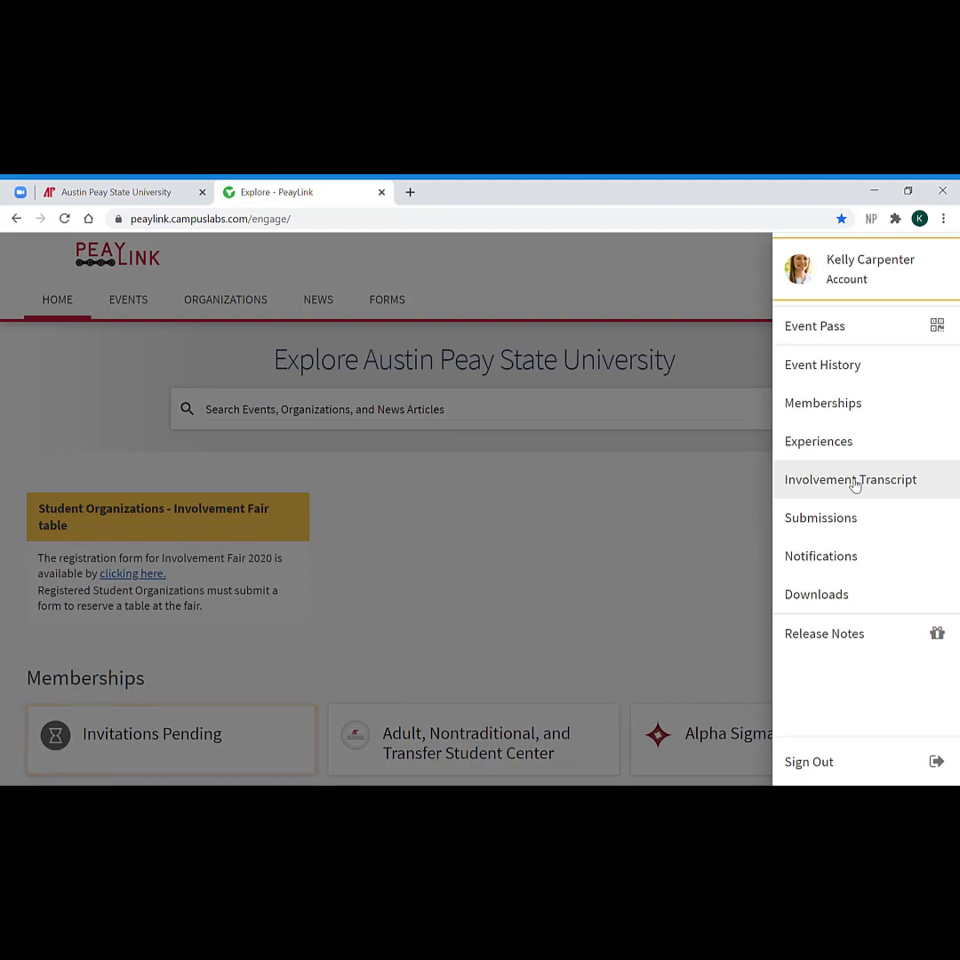
pyautogui.moveTo(819, 522)
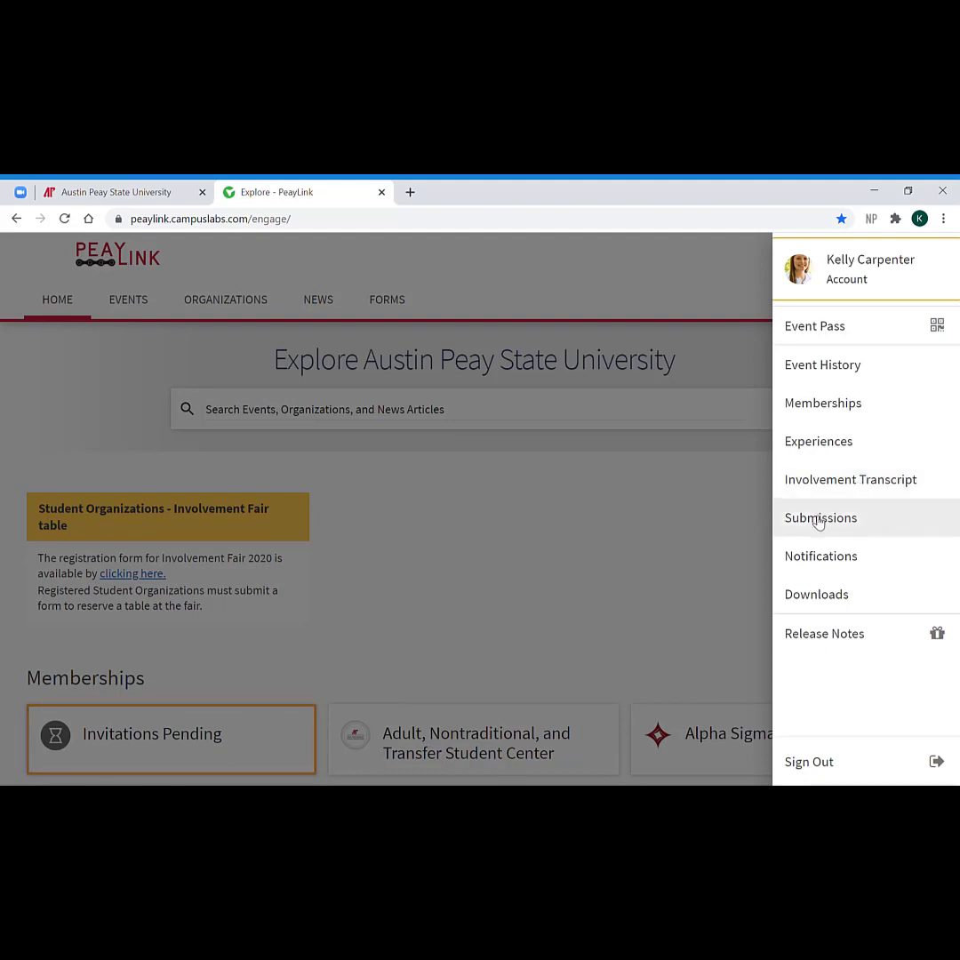
pyautogui.click(821, 517)
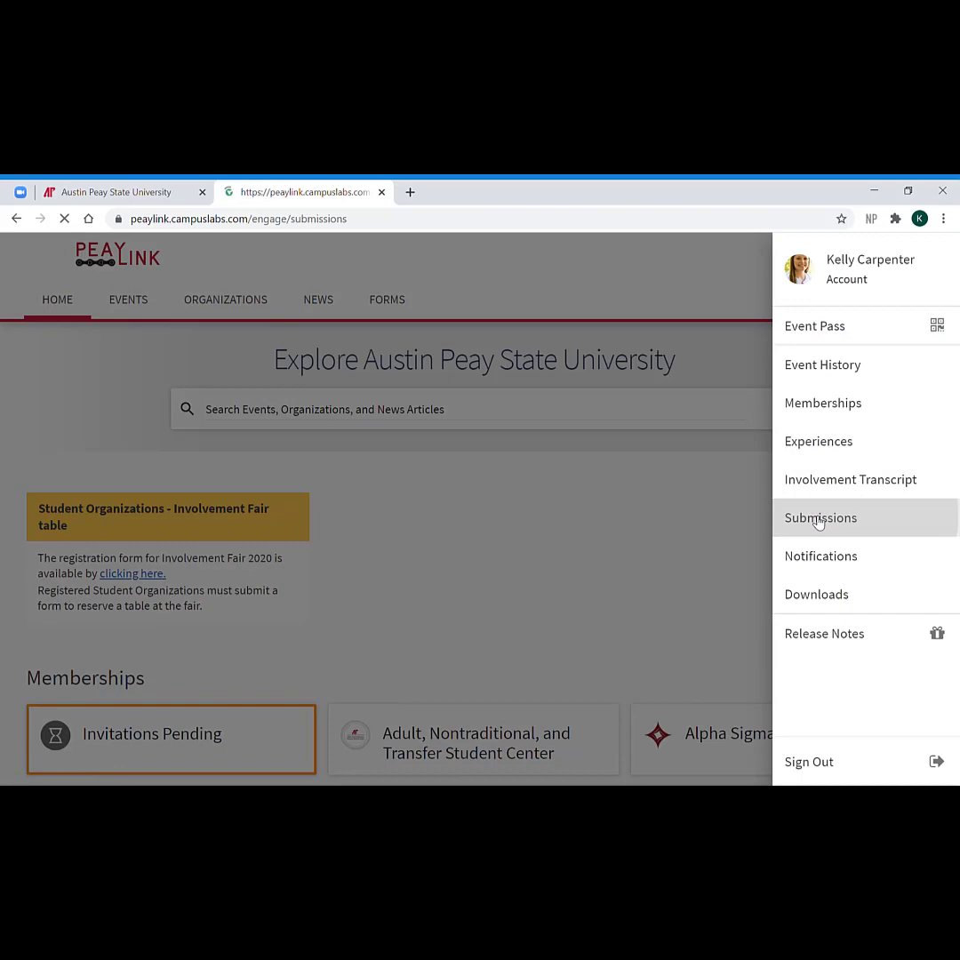
# Load the My Submissions page on the Forms tab
pyautogui.click(821, 518)
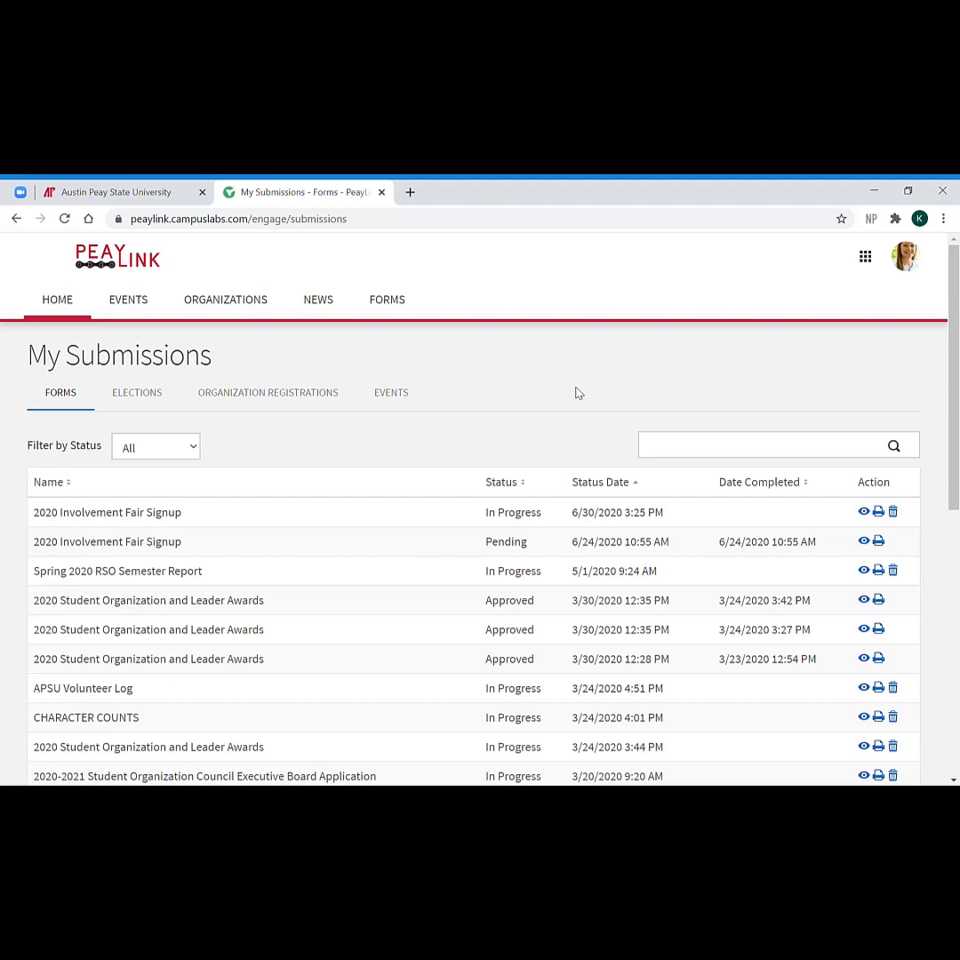
pyautogui.moveTo(433, 417)
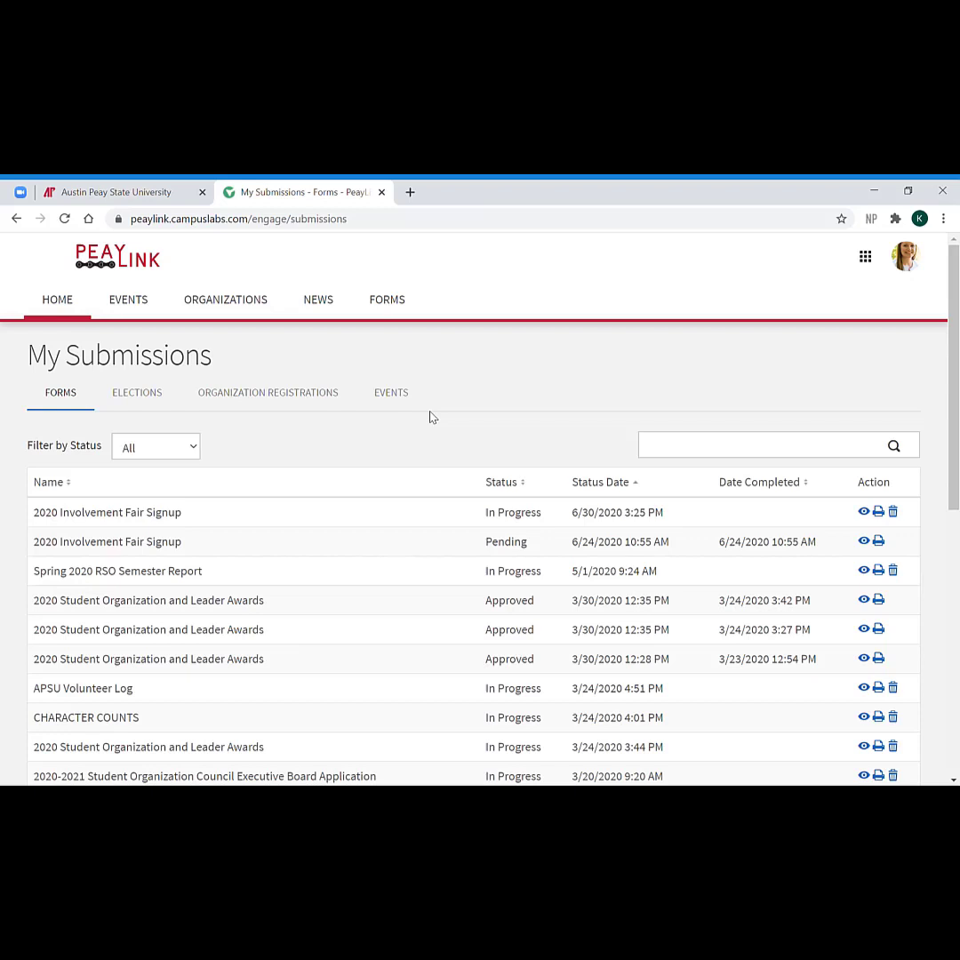
pyautogui.moveTo(434, 438)
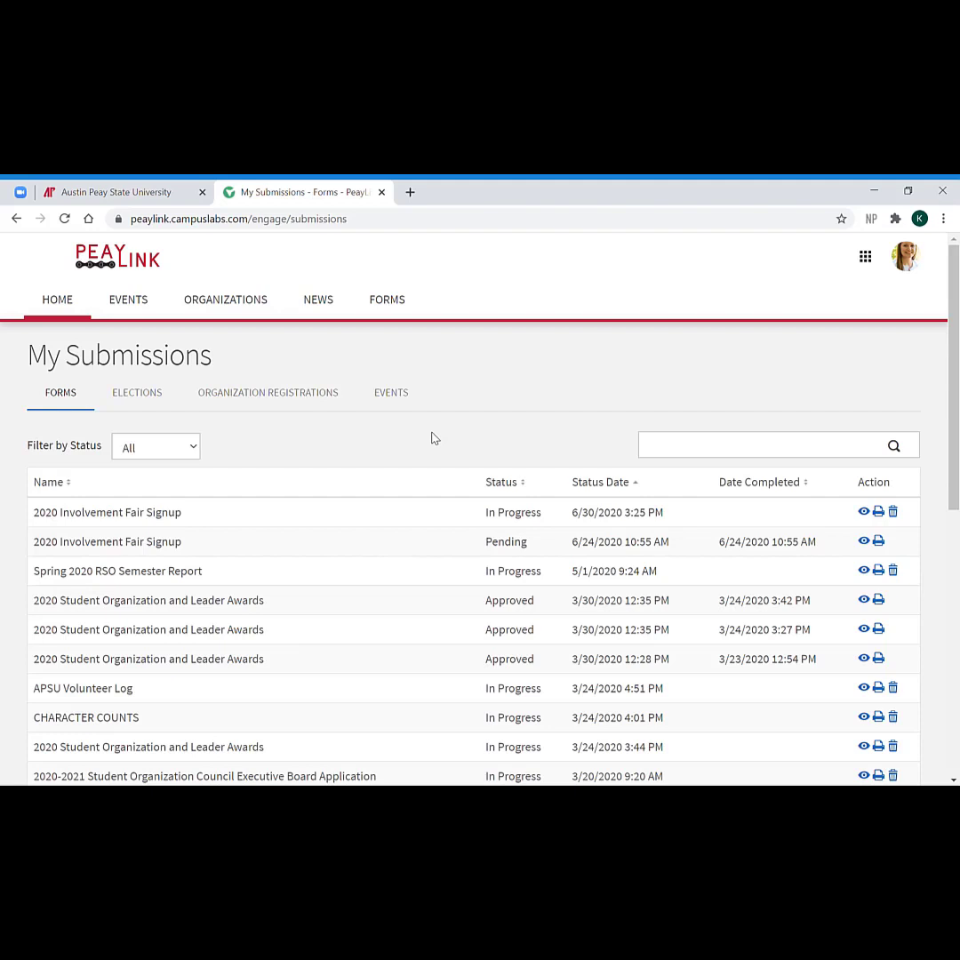
pyautogui.moveTo(479, 447)
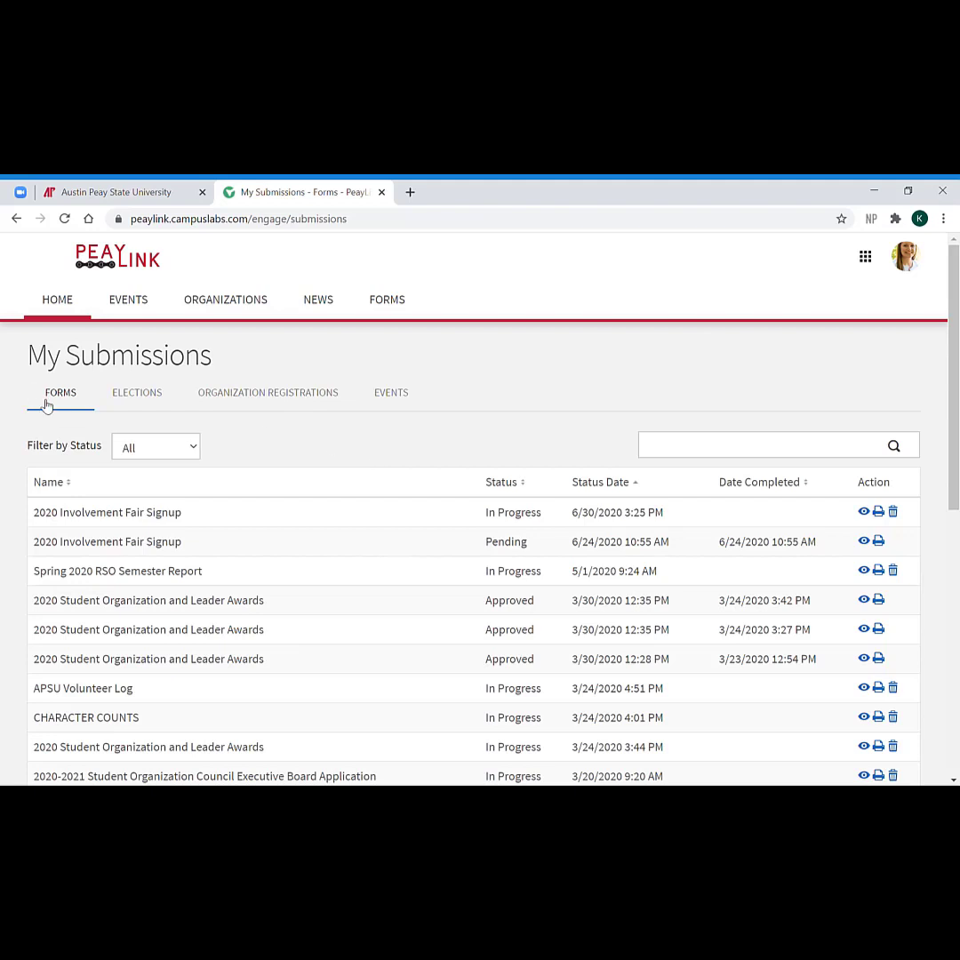
pyautogui.moveTo(64, 406)
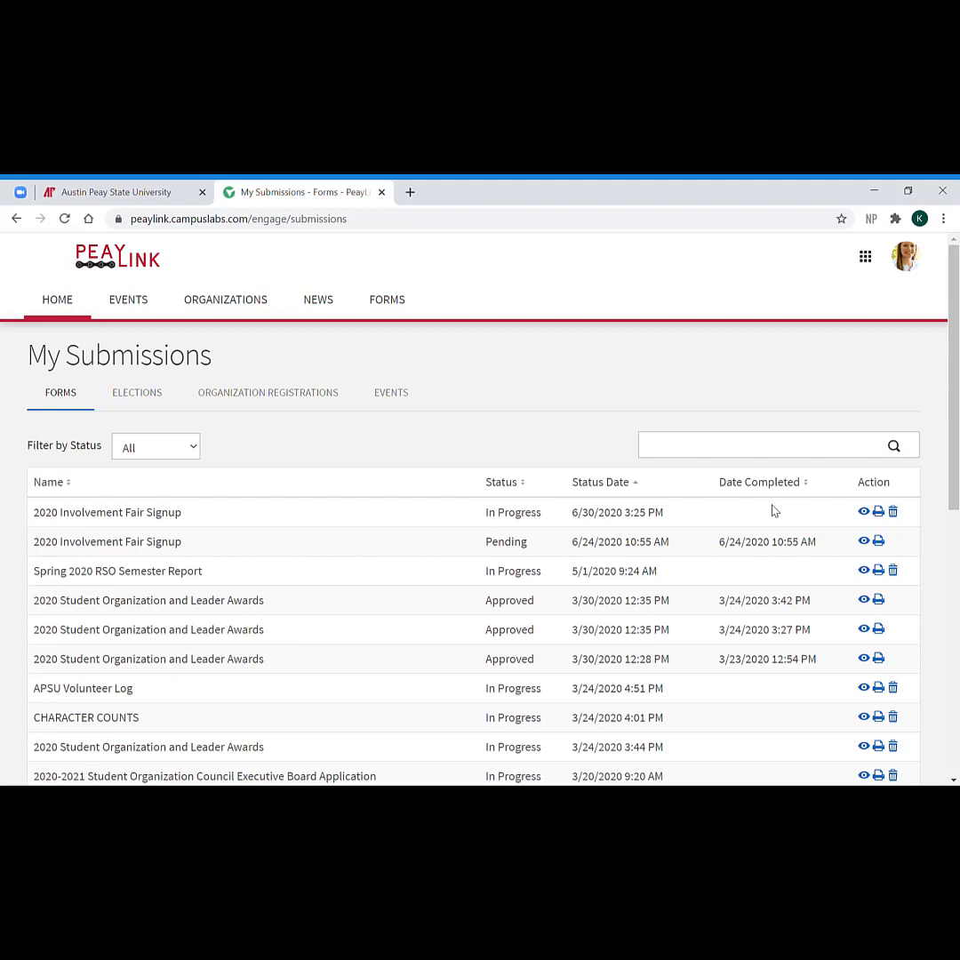
pyautogui.moveTo(539, 526)
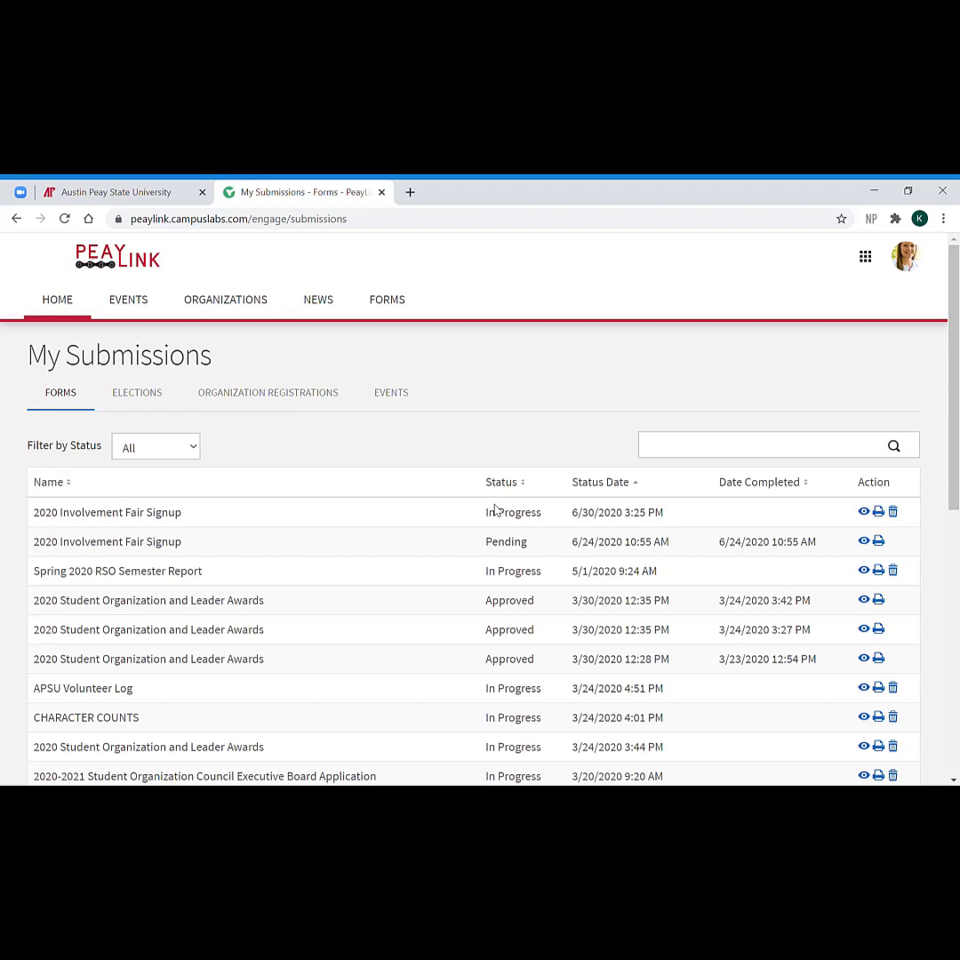
pyautogui.moveTo(522, 493)
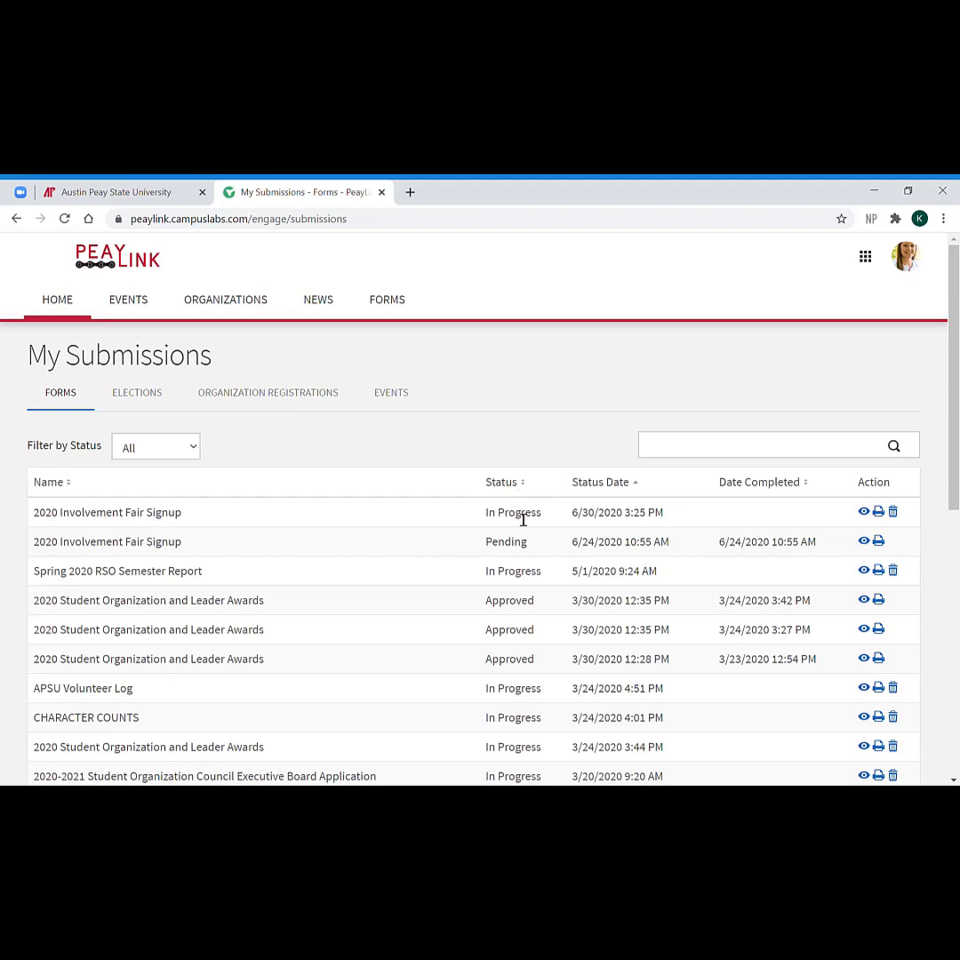
pyautogui.moveTo(551, 518)
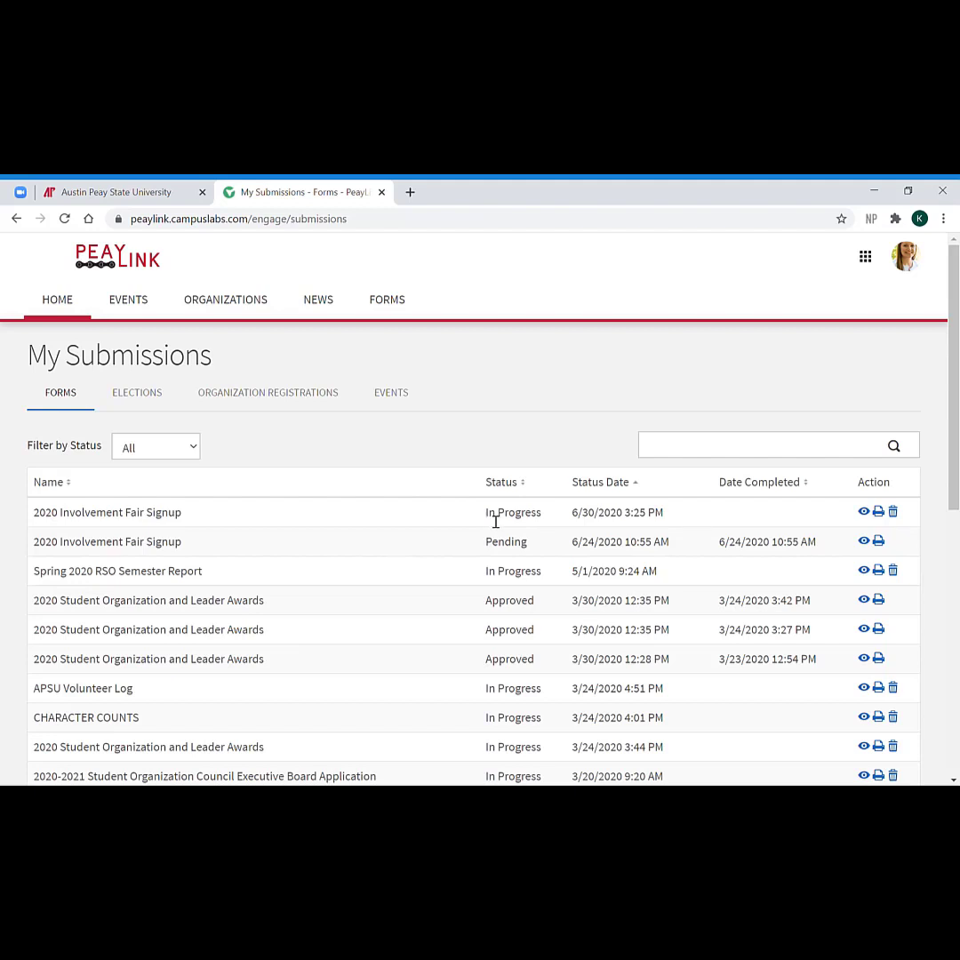
pyautogui.moveTo(750, 528)
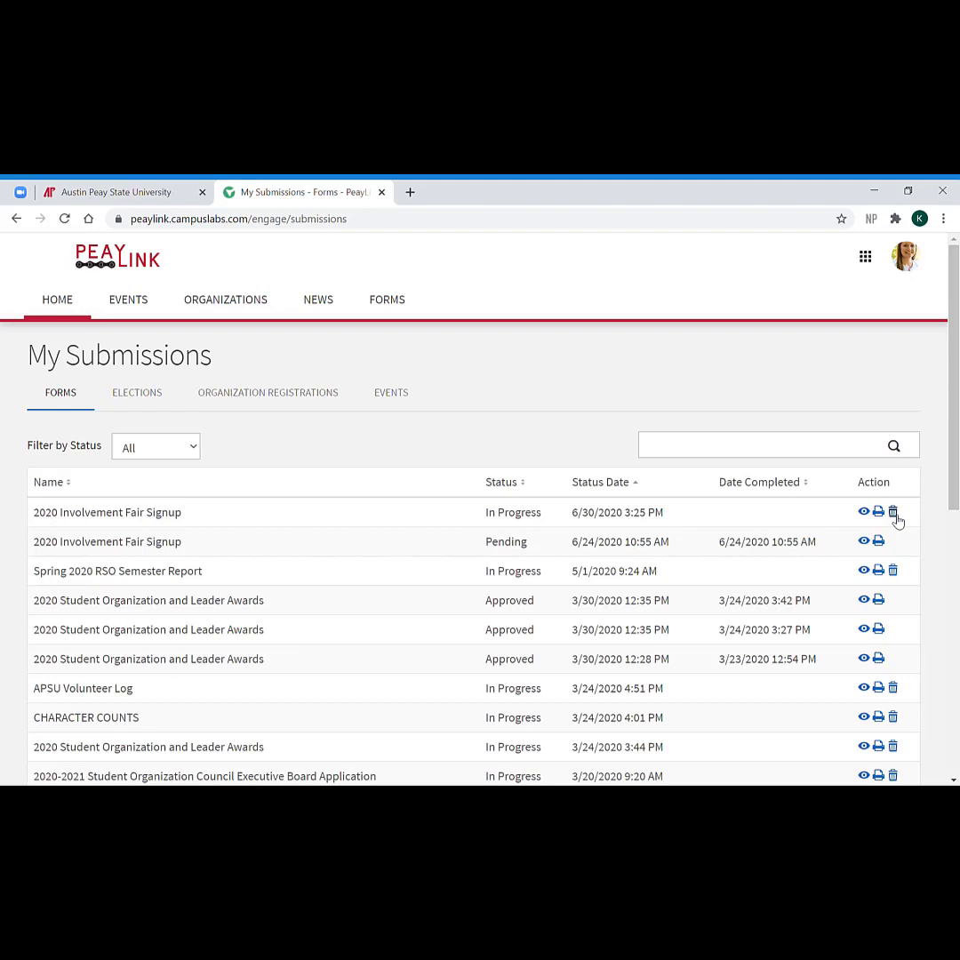
pyautogui.moveTo(855, 526)
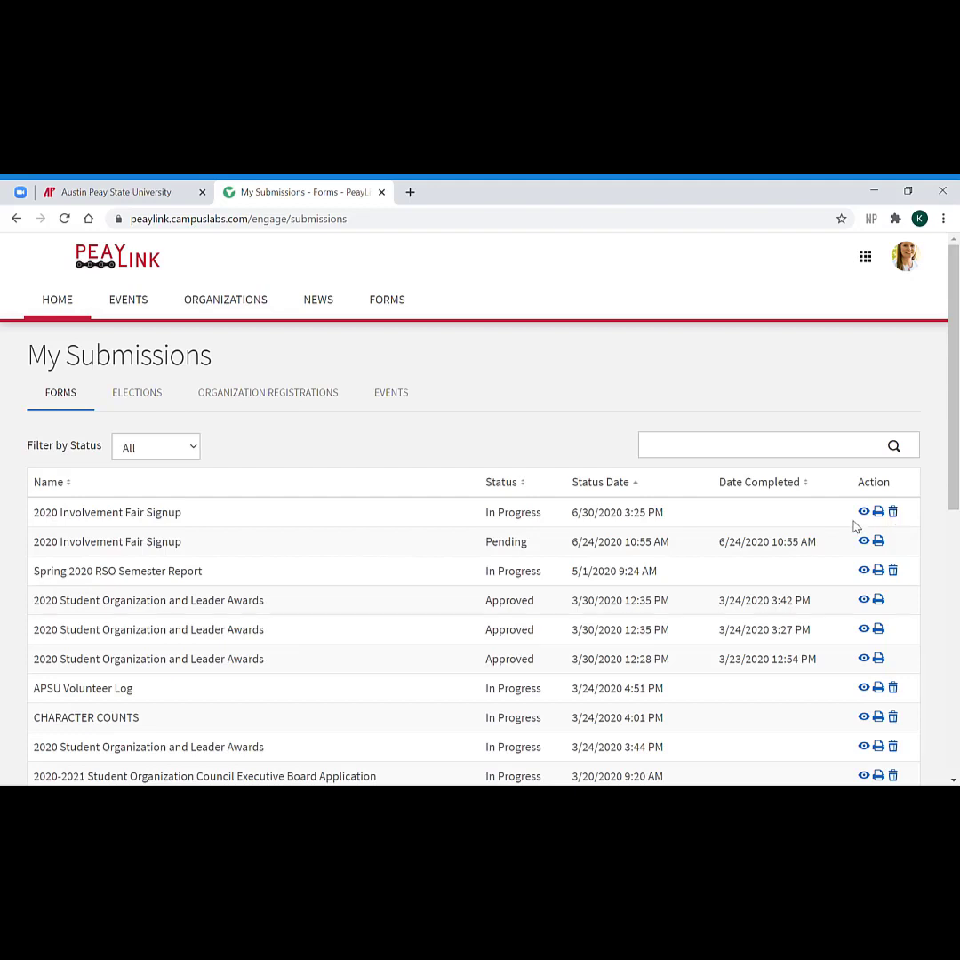
pyautogui.moveTo(864, 512)
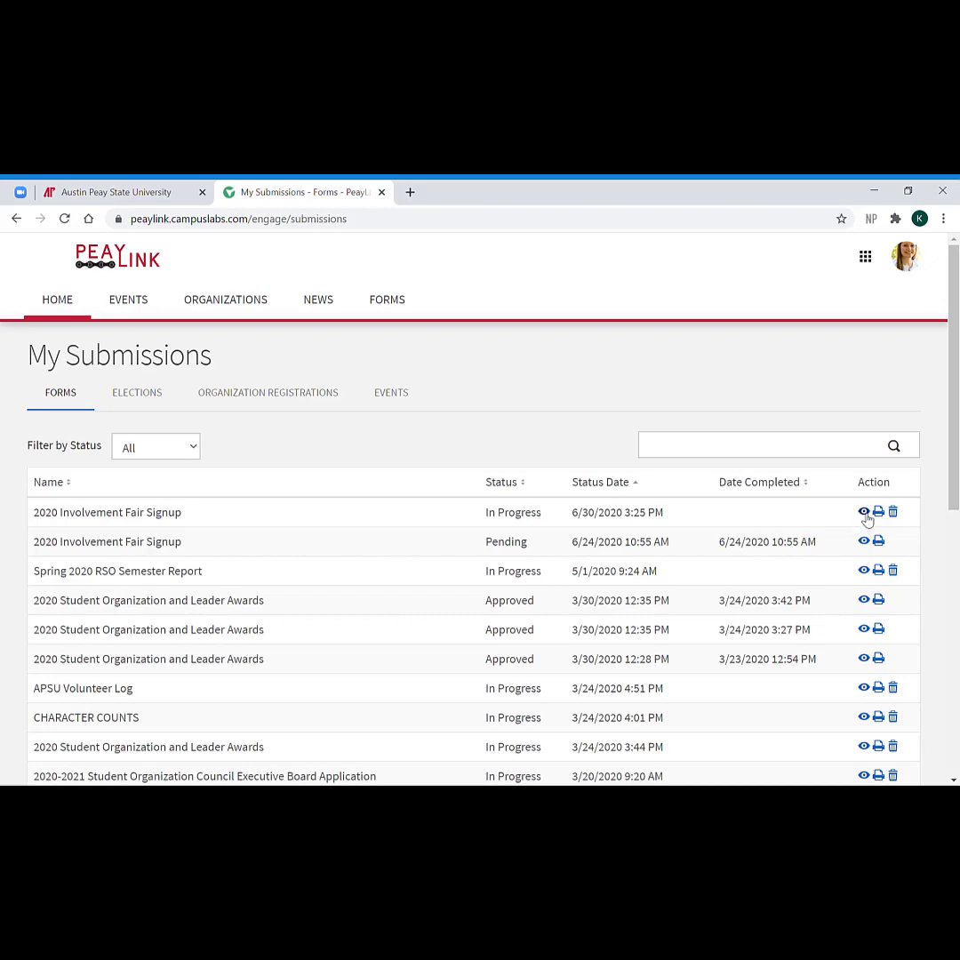
# Open the in-progress 2020 Involvement Fair Signup and resume it at its first step
pyautogui.click(863, 512)
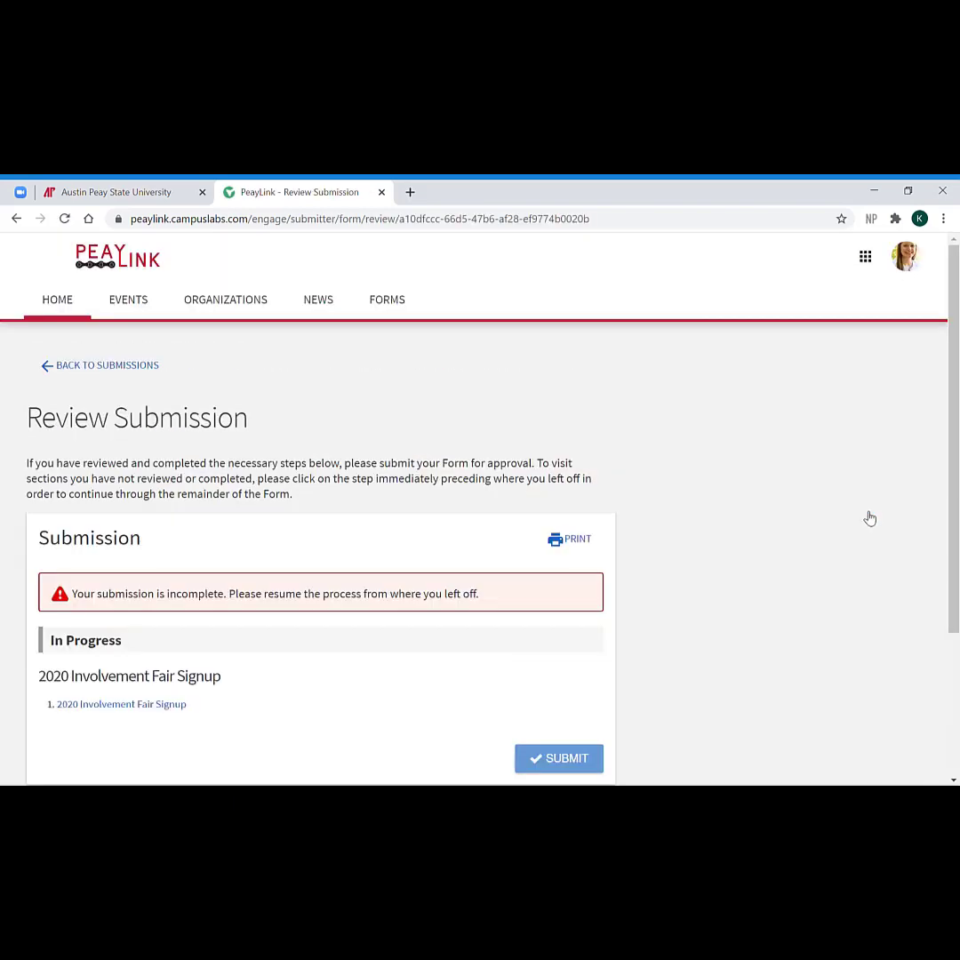
pyautogui.moveTo(434, 638)
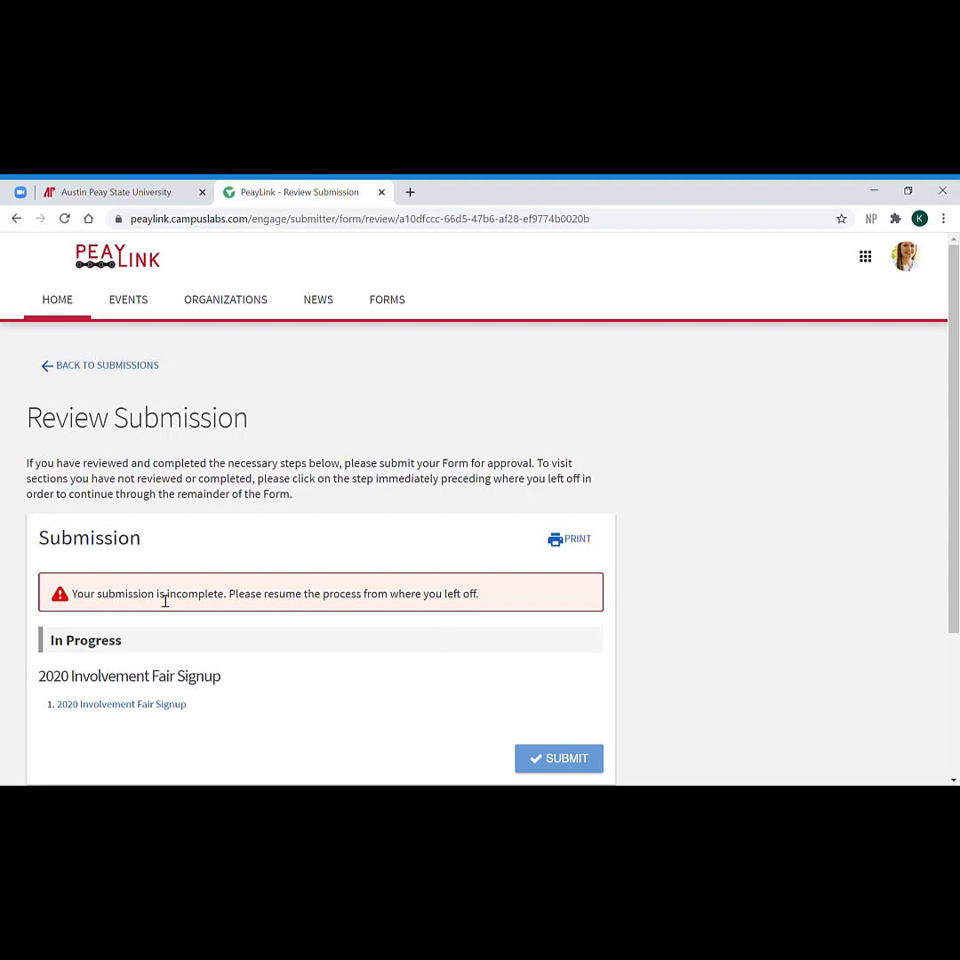
pyautogui.moveTo(295, 643)
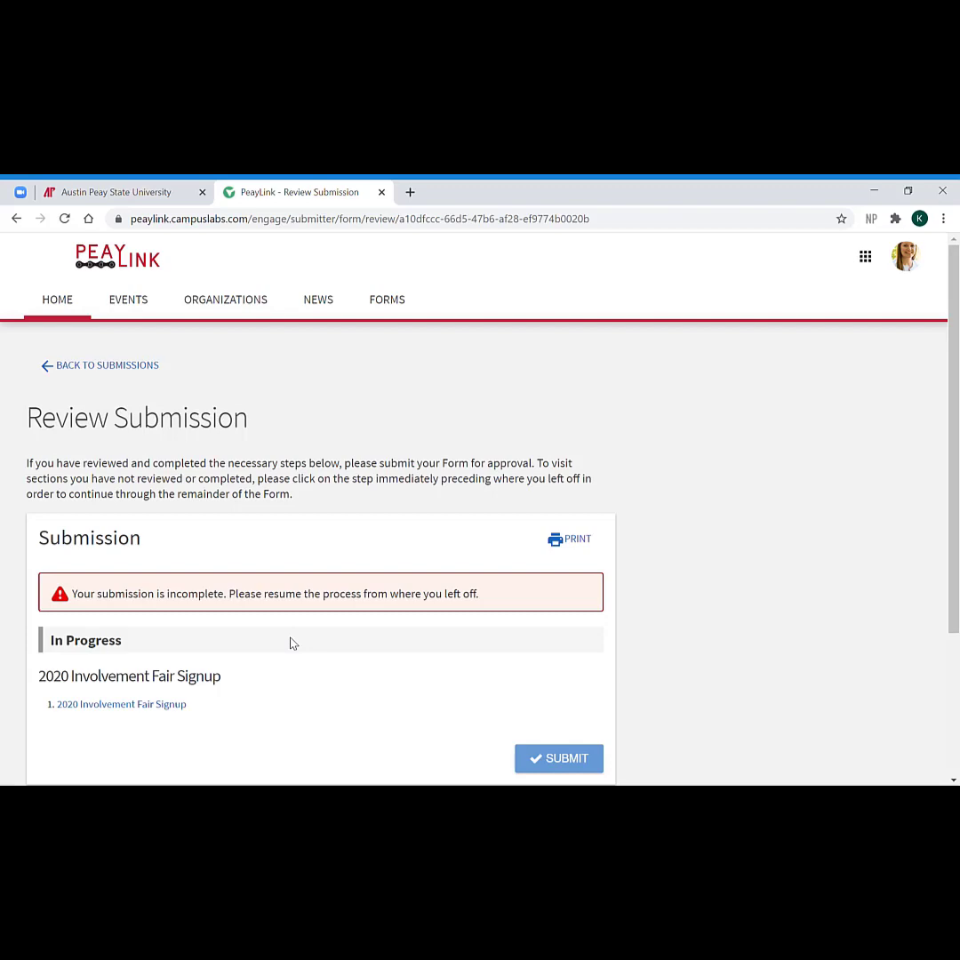
pyautogui.moveTo(125, 717)
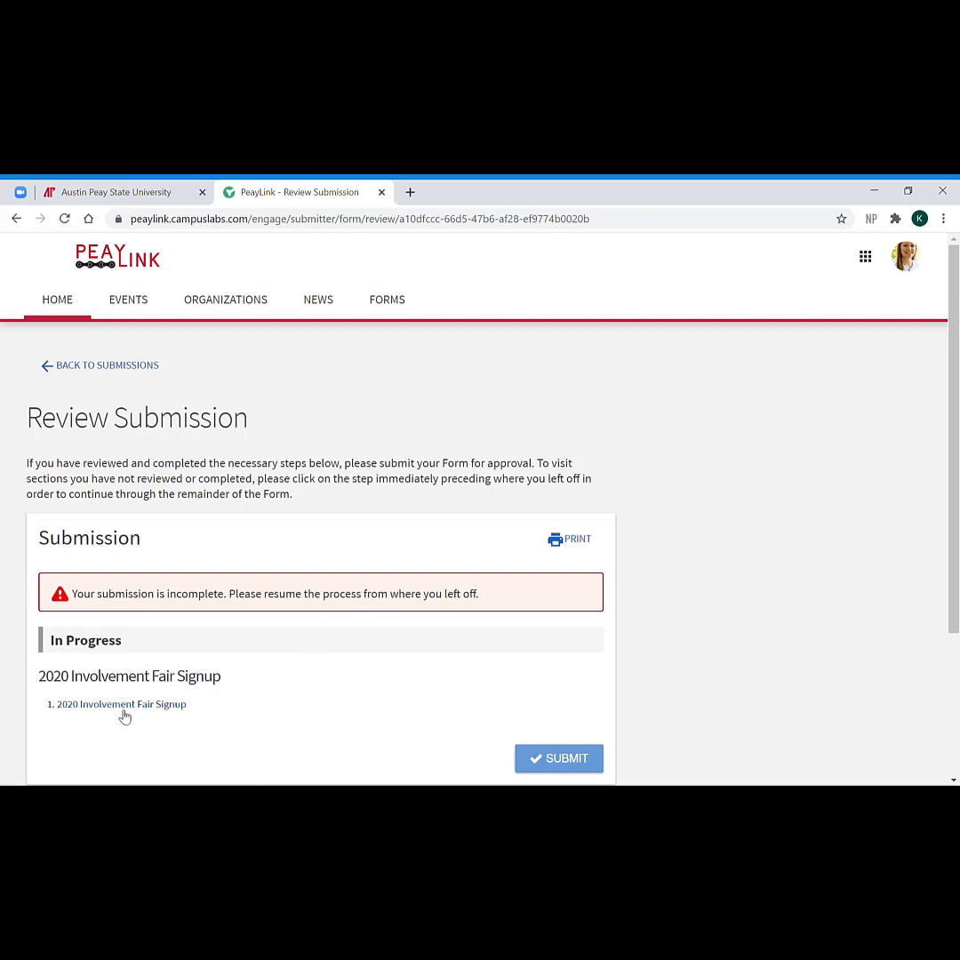
pyautogui.click(122, 704)
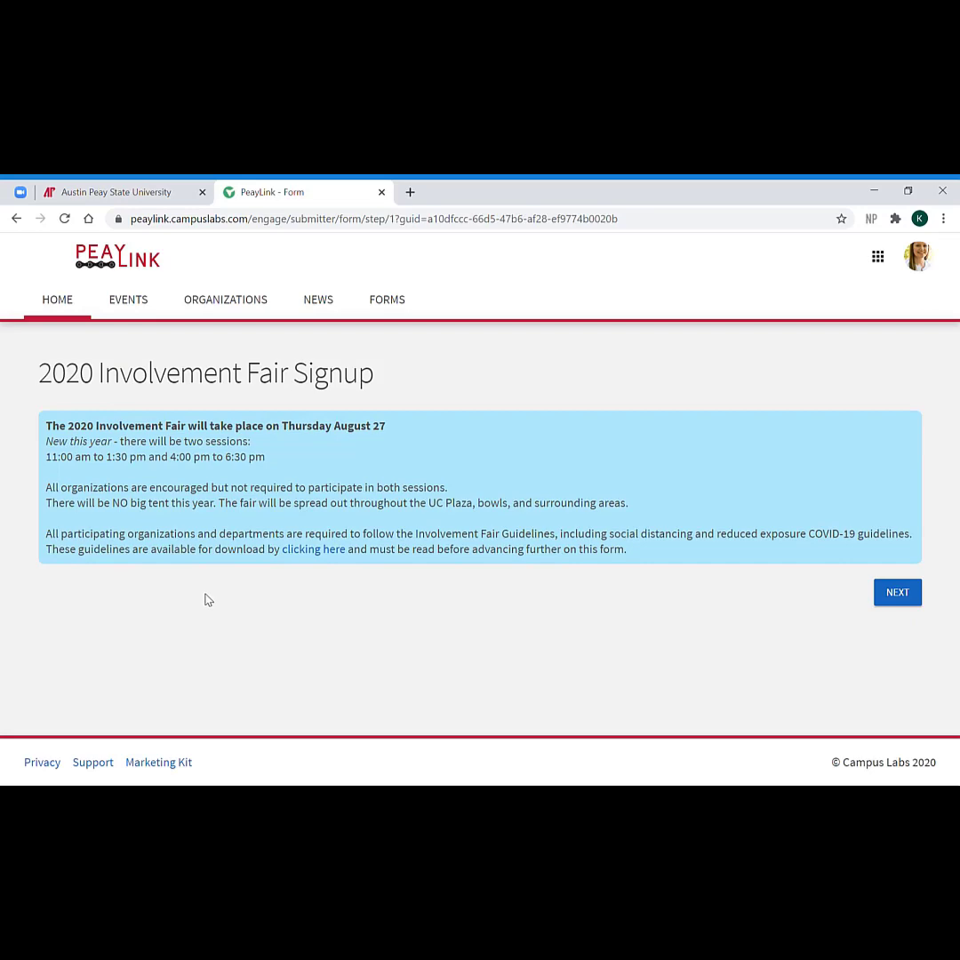
pyautogui.moveTo(8, 215)
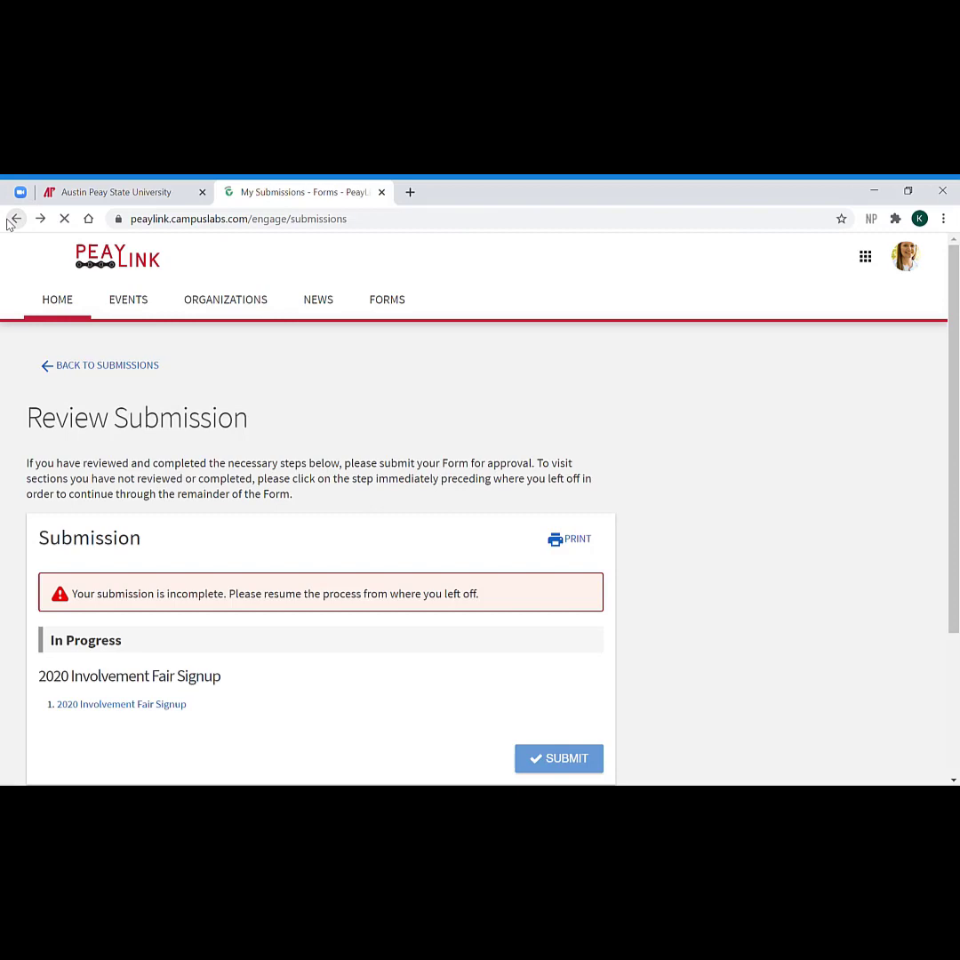
# Go back to My Submissions > Forms to review the Status and Date columns
pyautogui.click(15, 218)
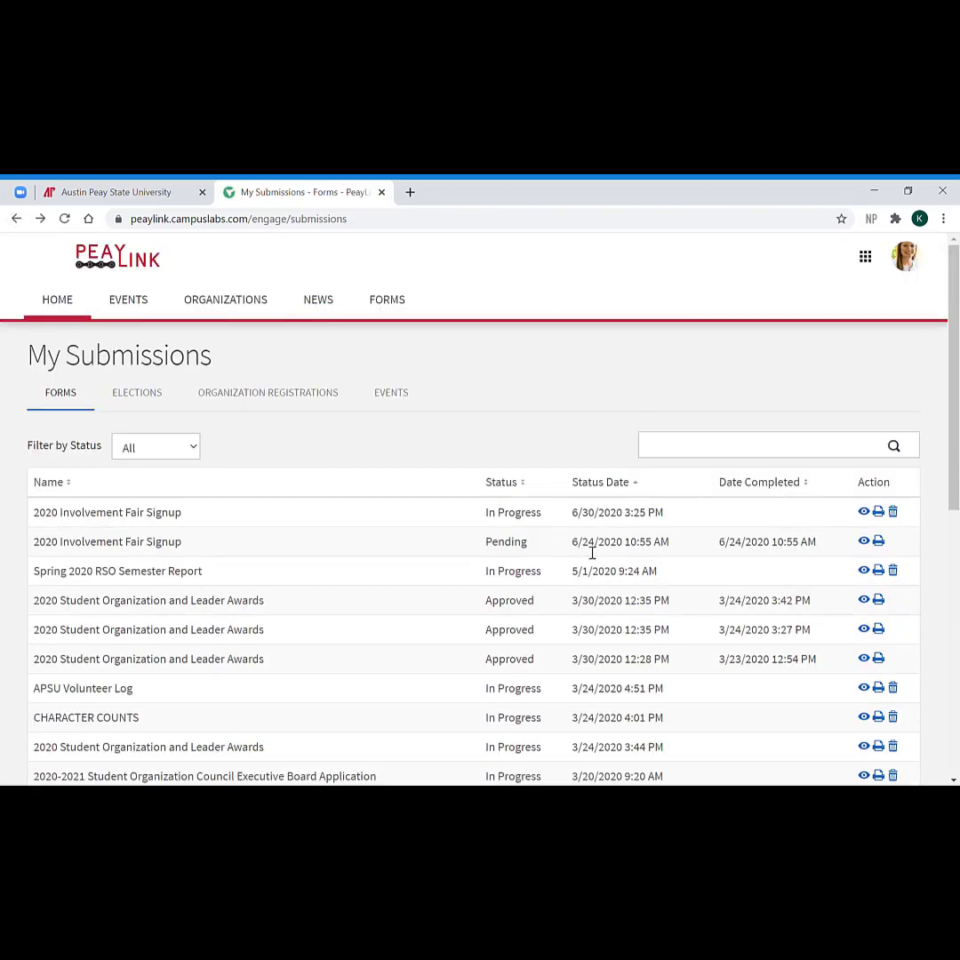
pyautogui.moveTo(494, 547)
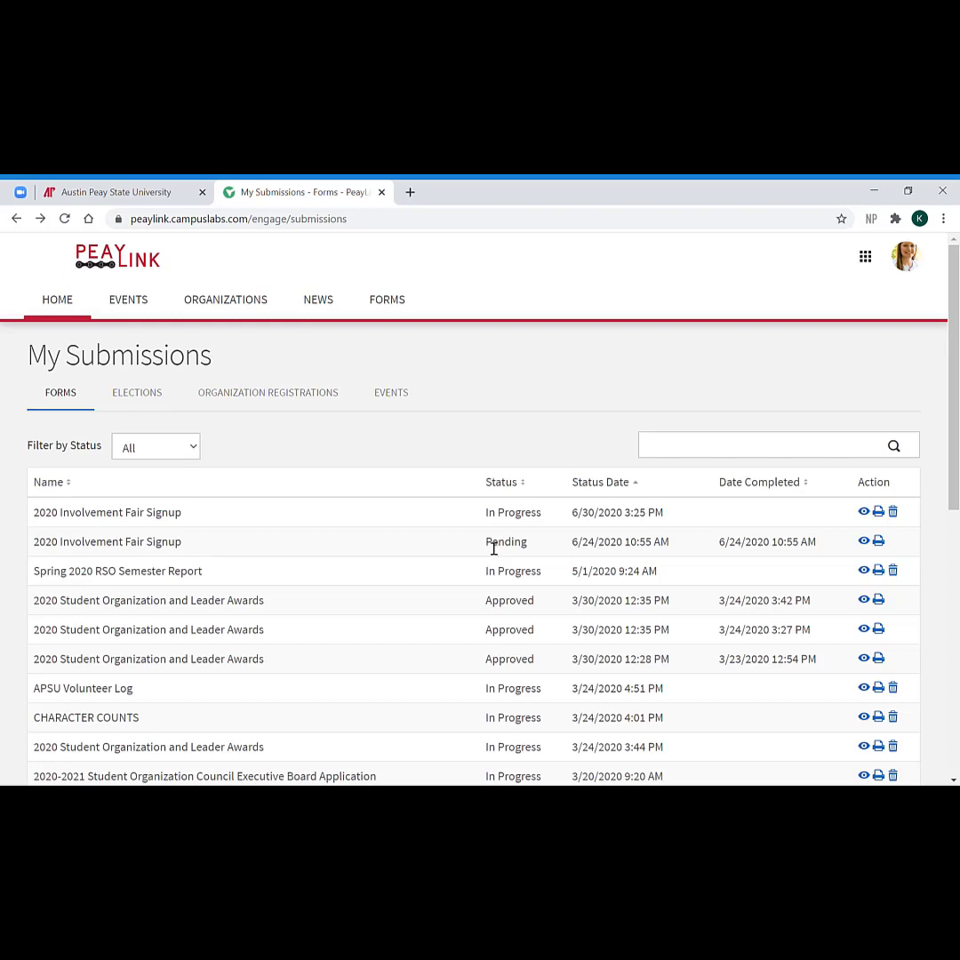
pyautogui.moveTo(488, 607)
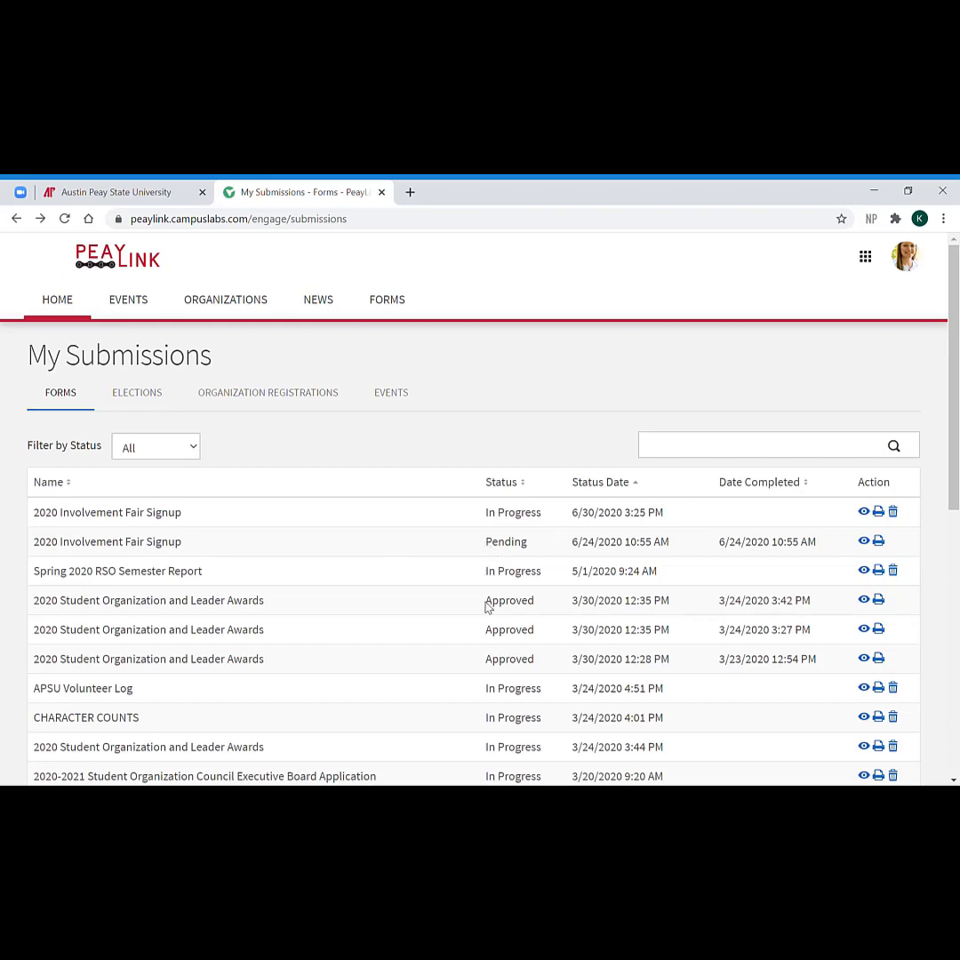
pyautogui.moveTo(510, 547)
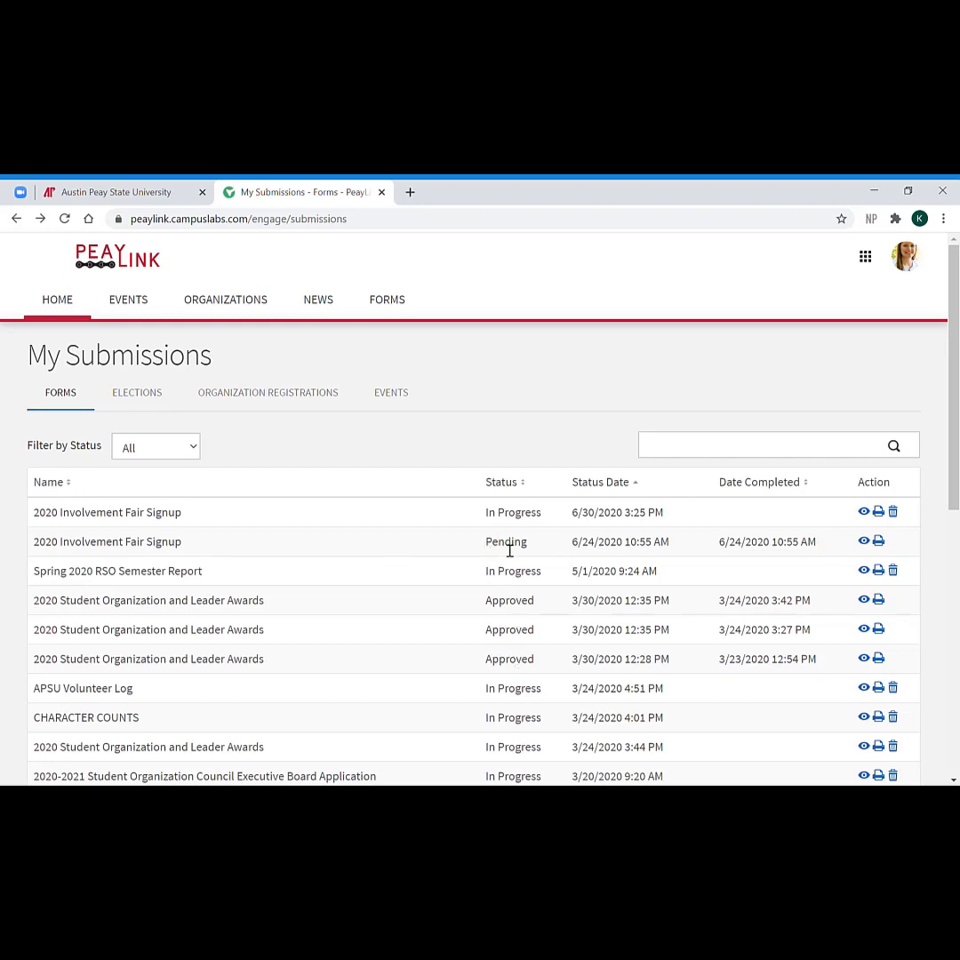
pyautogui.moveTo(794, 556)
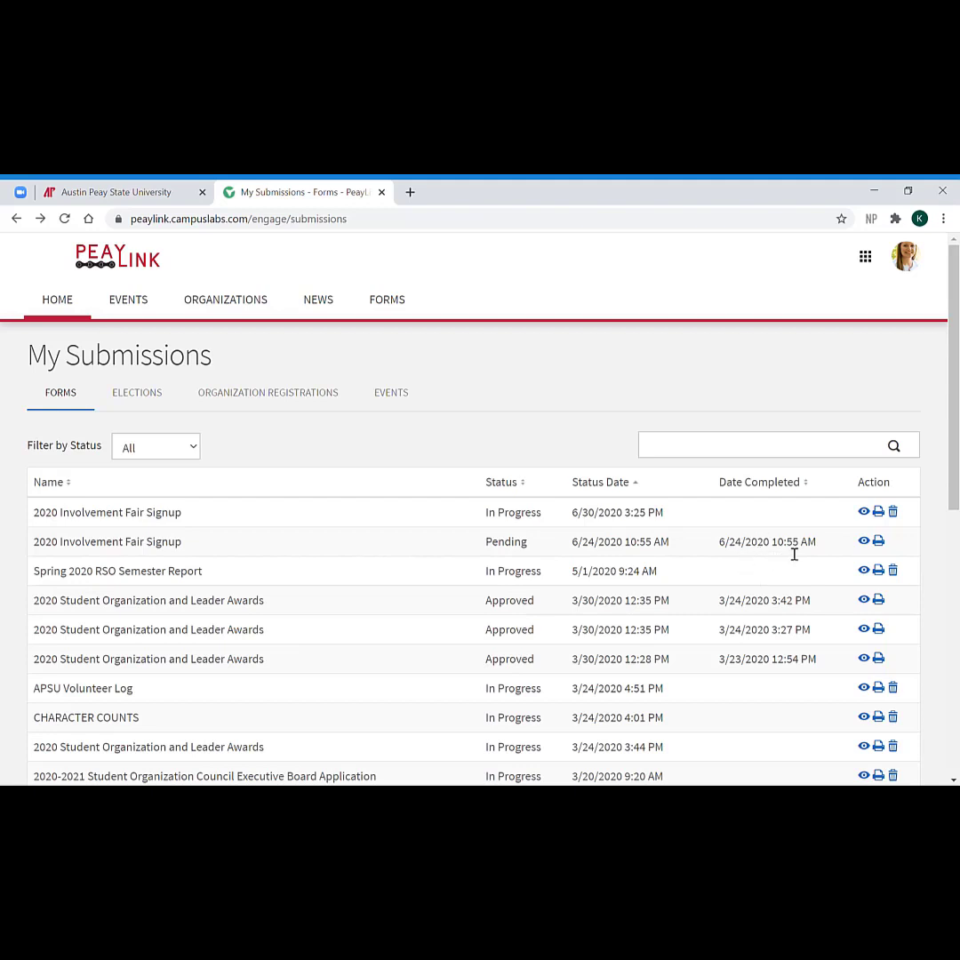
pyautogui.moveTo(809, 556)
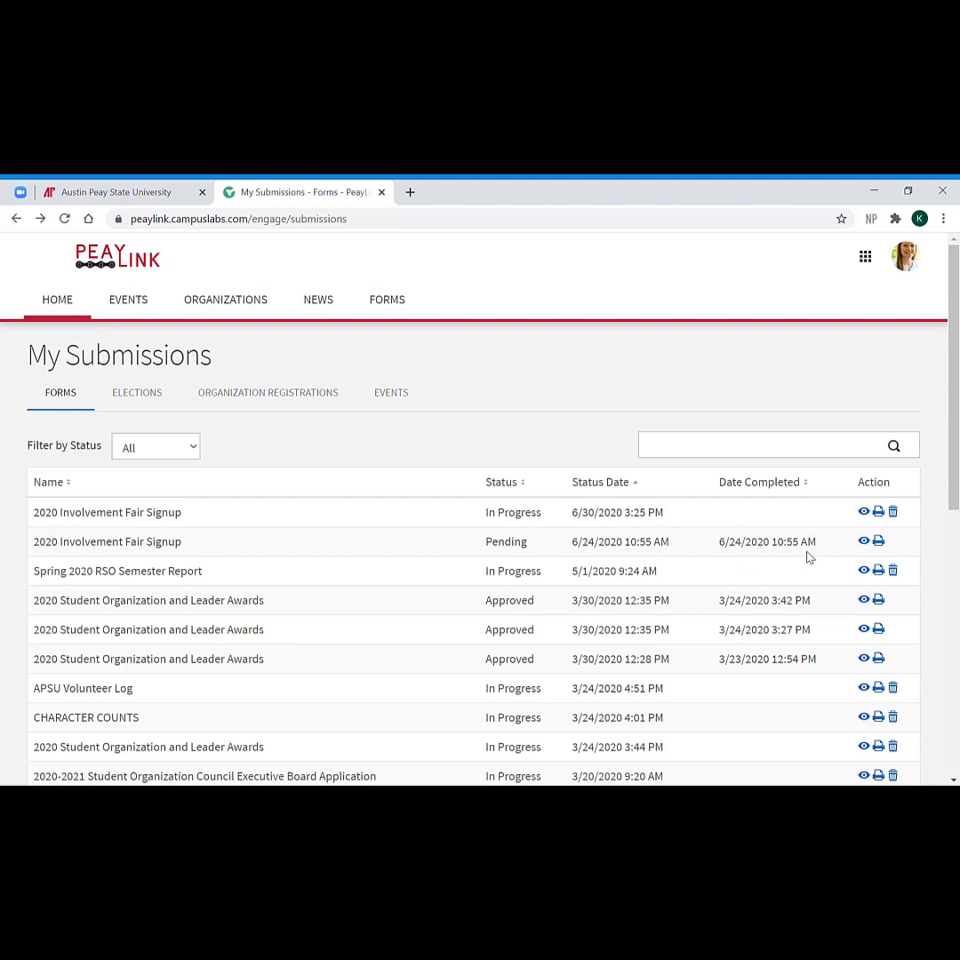
pyautogui.moveTo(761, 551)
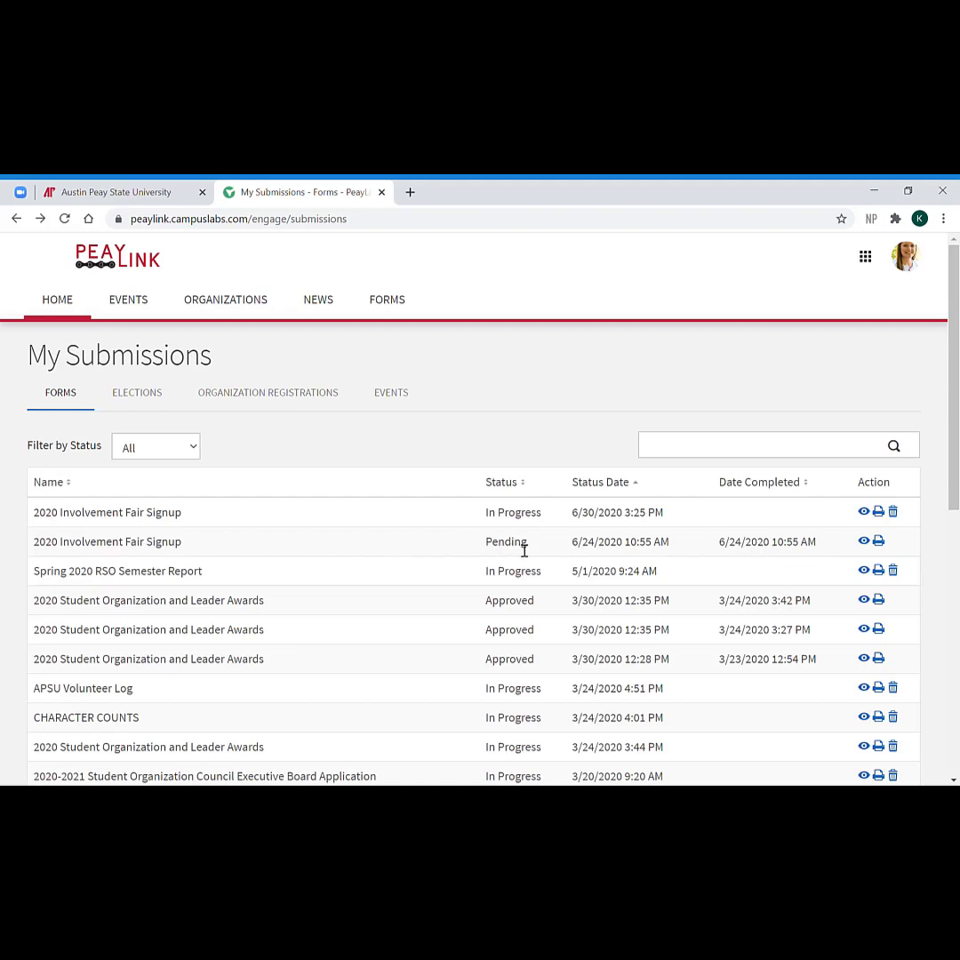
pyautogui.moveTo(623, 533)
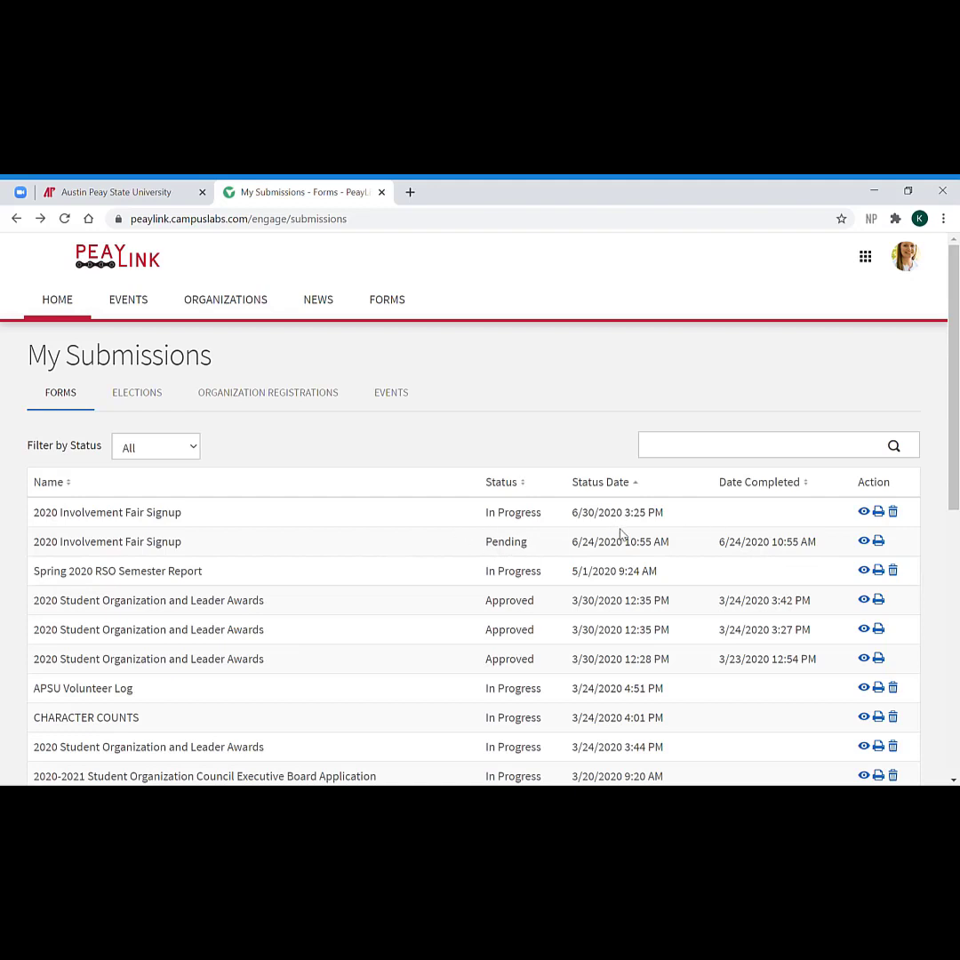
pyautogui.moveTo(922, 563)
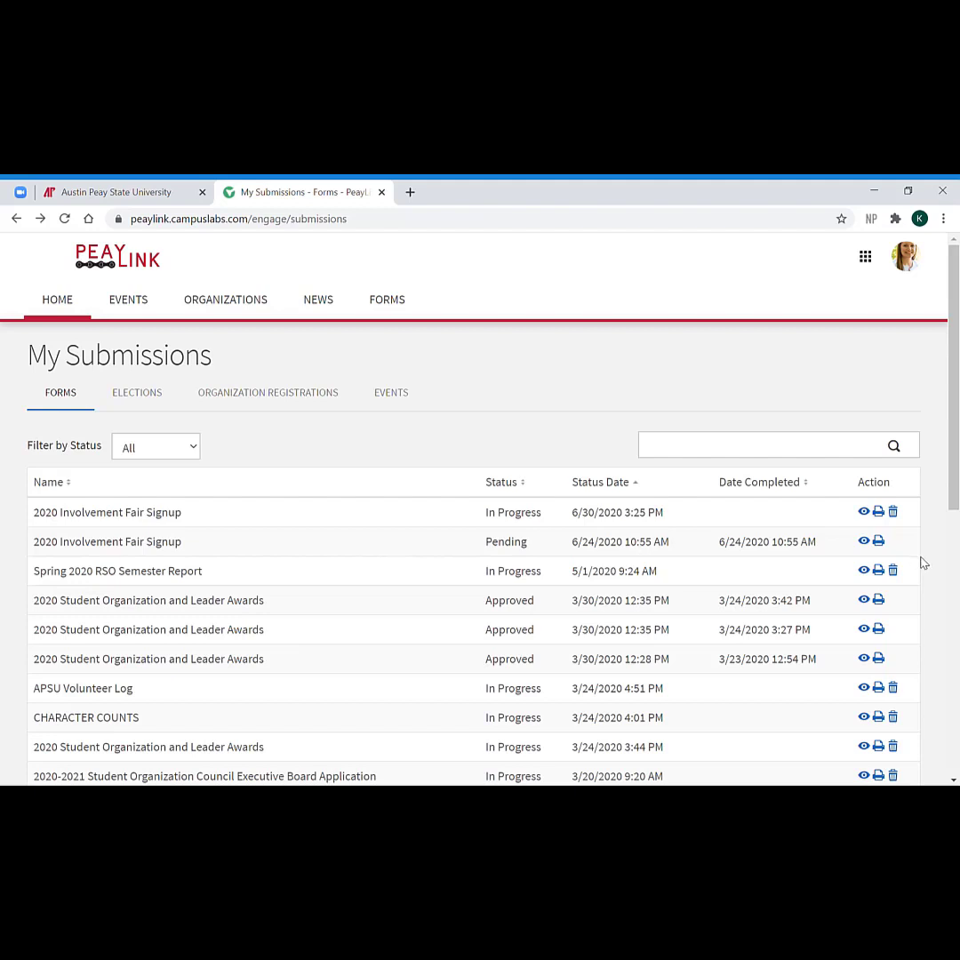
pyautogui.moveTo(870, 546)
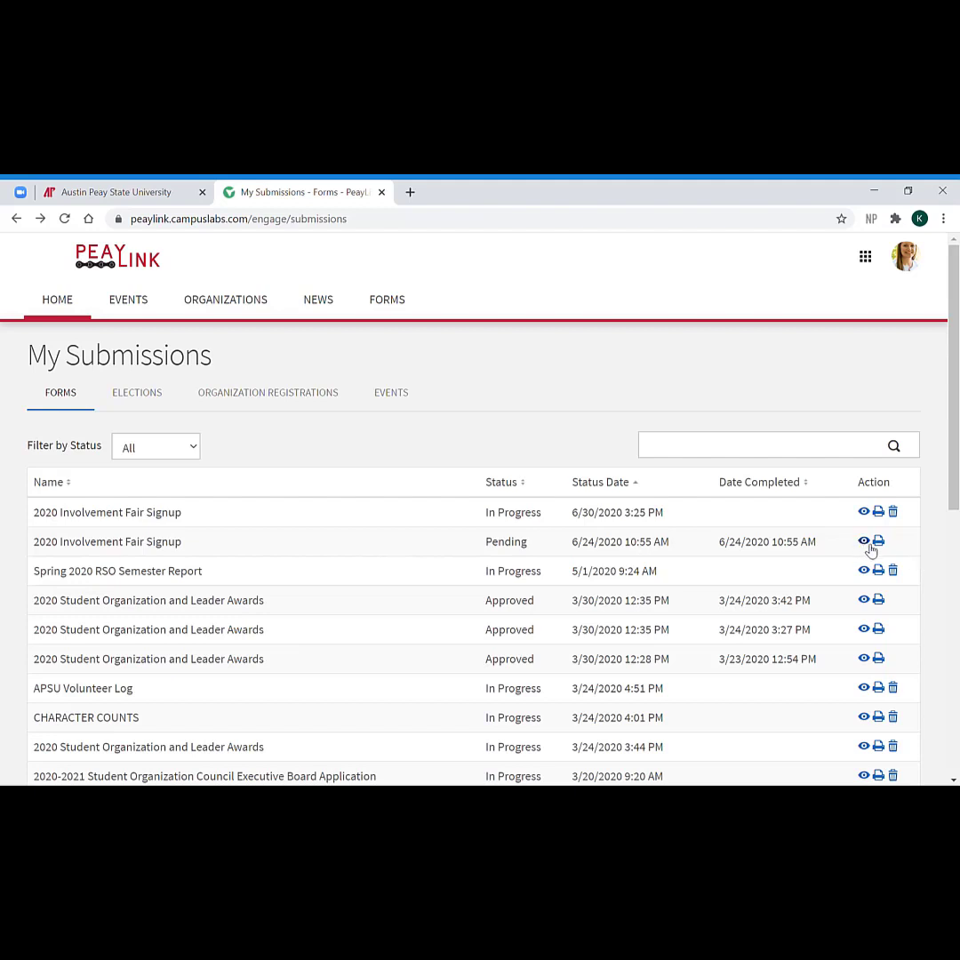
# View the Pending 2020 Involvement Fair Signup with Expand All and scroll its answers
pyautogui.click(863, 541)
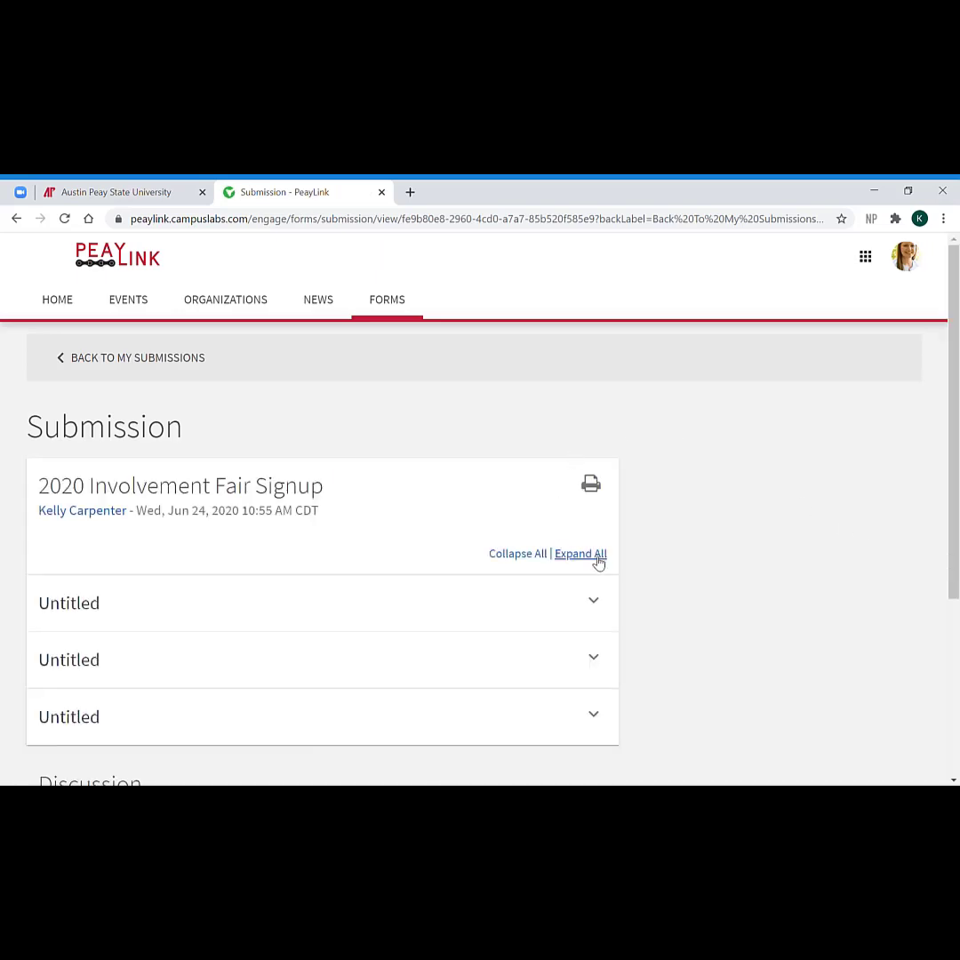
pyautogui.click(580, 554)
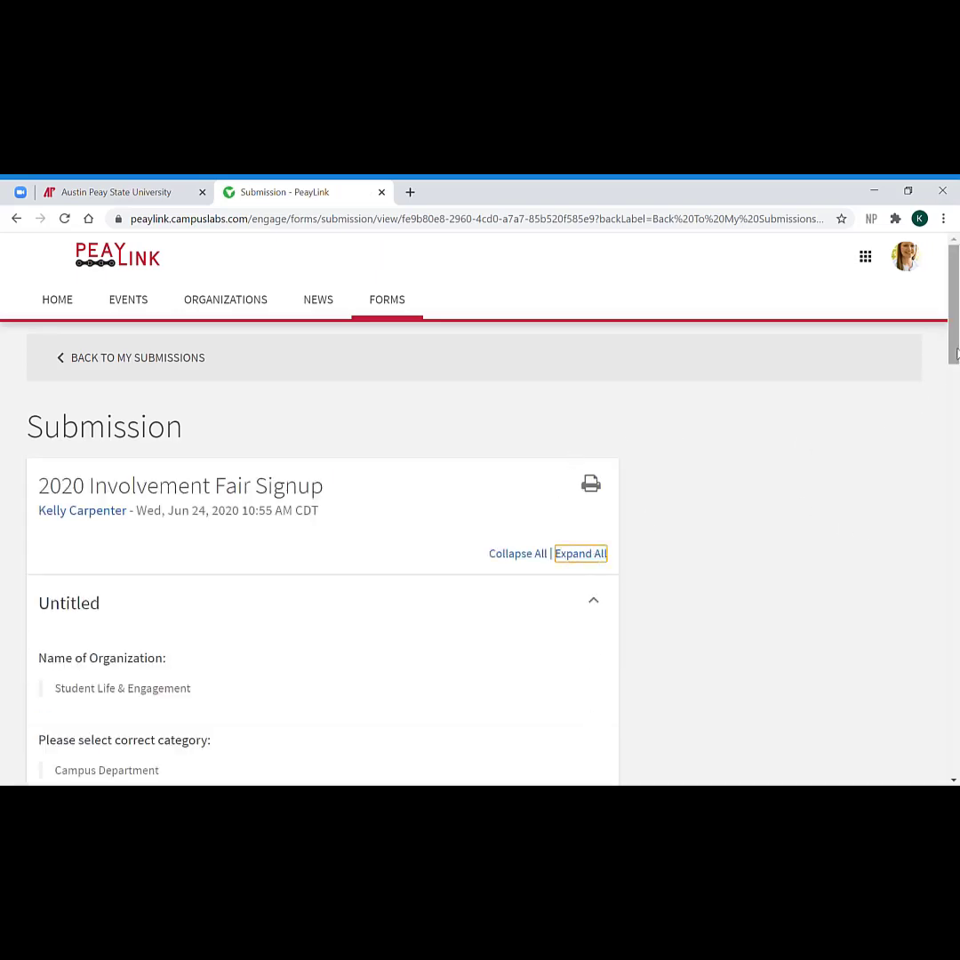
pyautogui.scroll(-3)
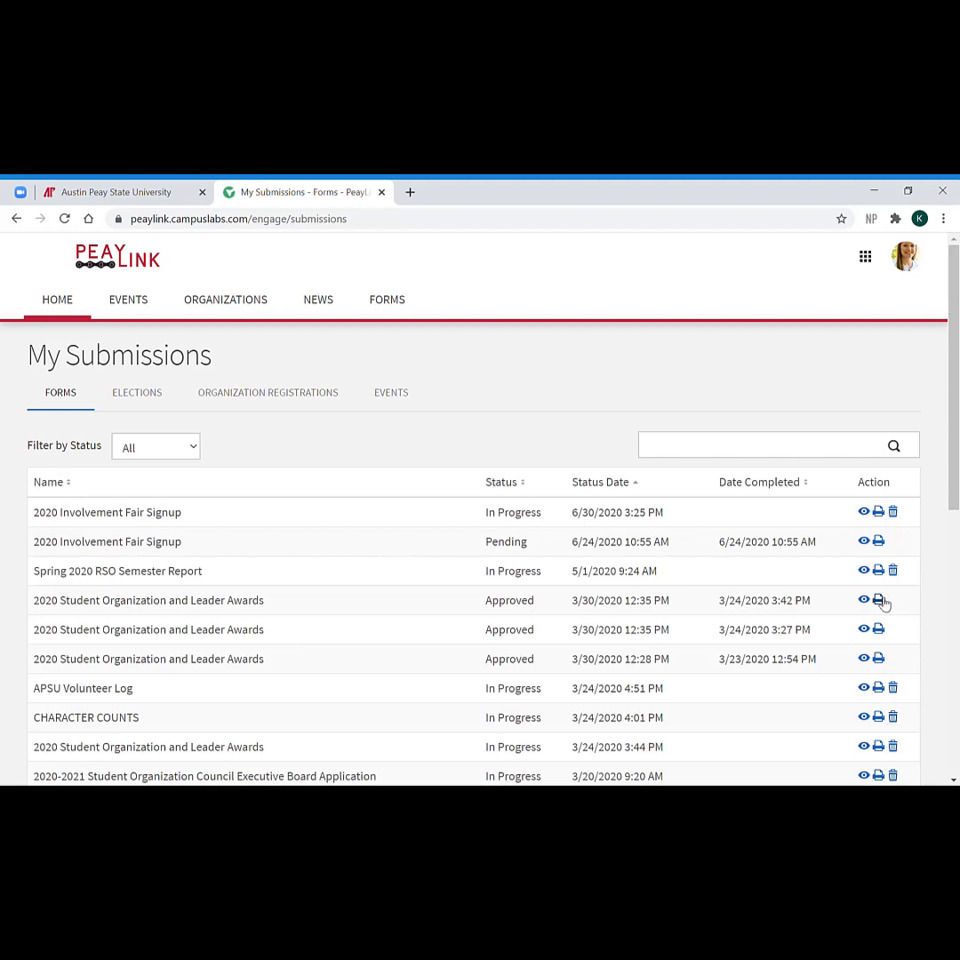
pyautogui.moveTo(913, 605)
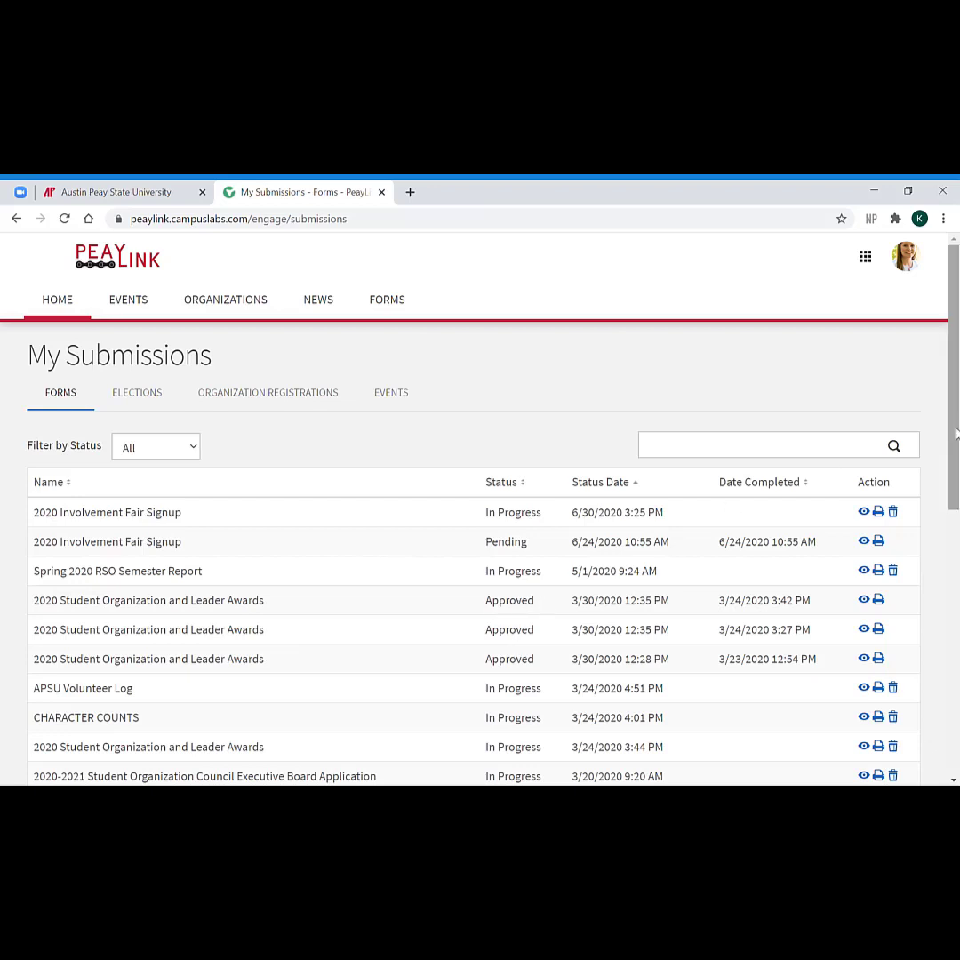
# Scroll the My Submissions list down to the older 2019 forms
pyautogui.scroll(-3)
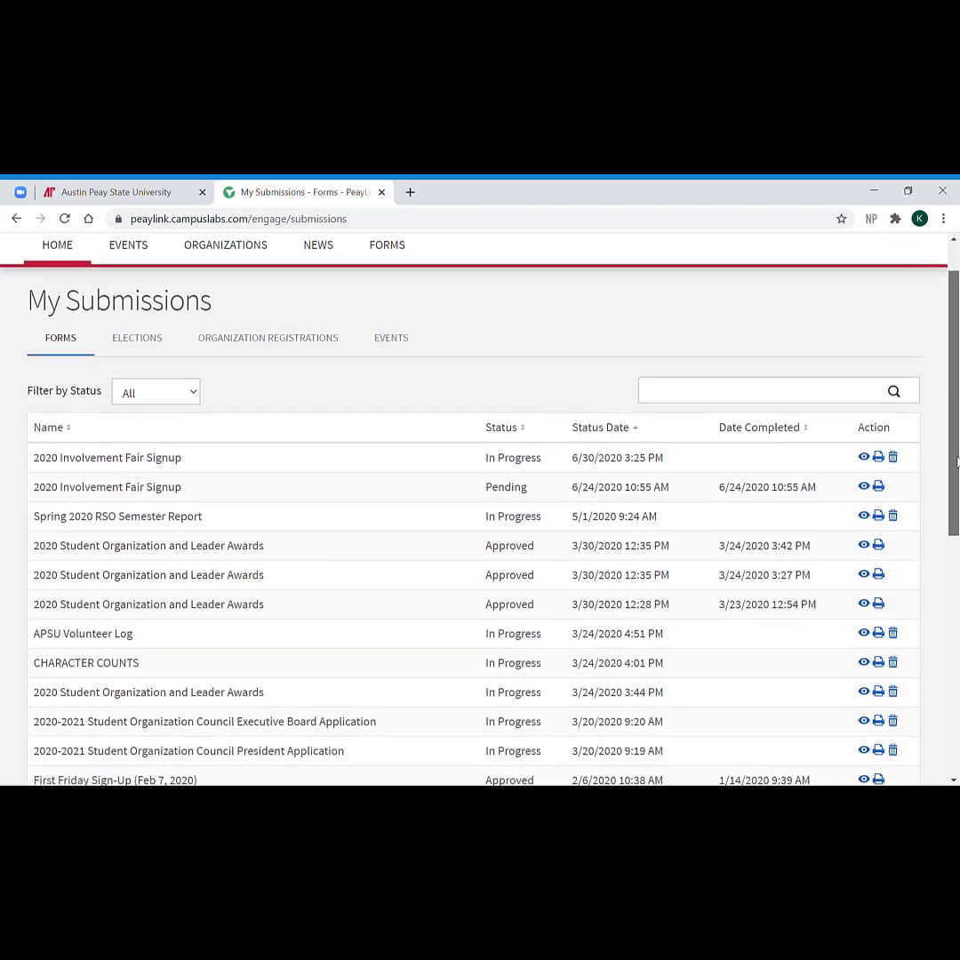
pyautogui.scroll(-3)
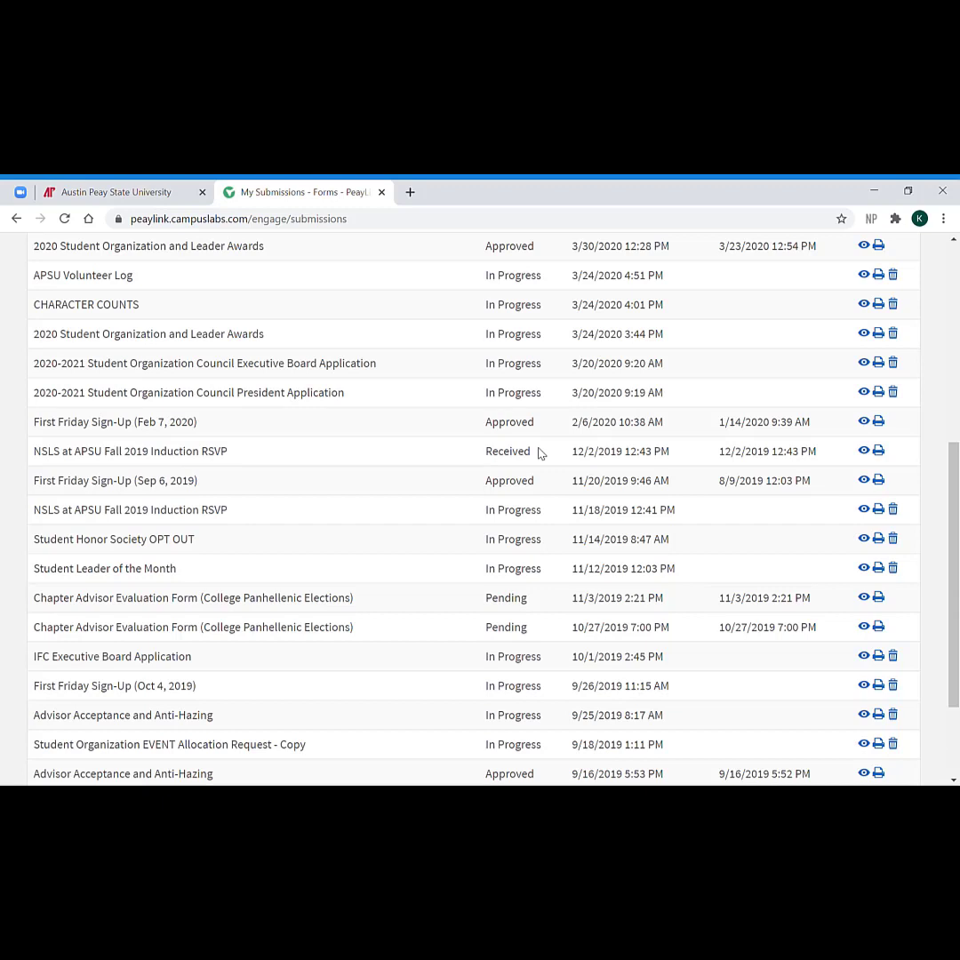
pyautogui.moveTo(488, 549)
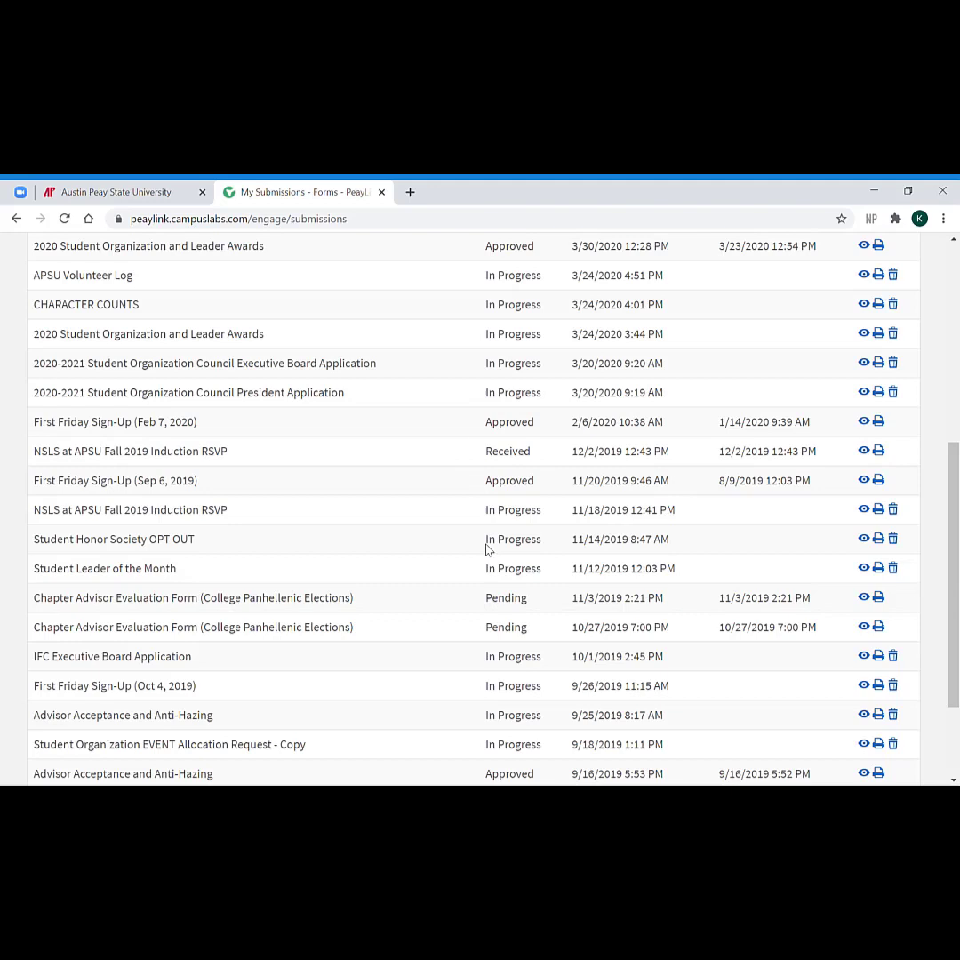
pyautogui.moveTo(957, 675)
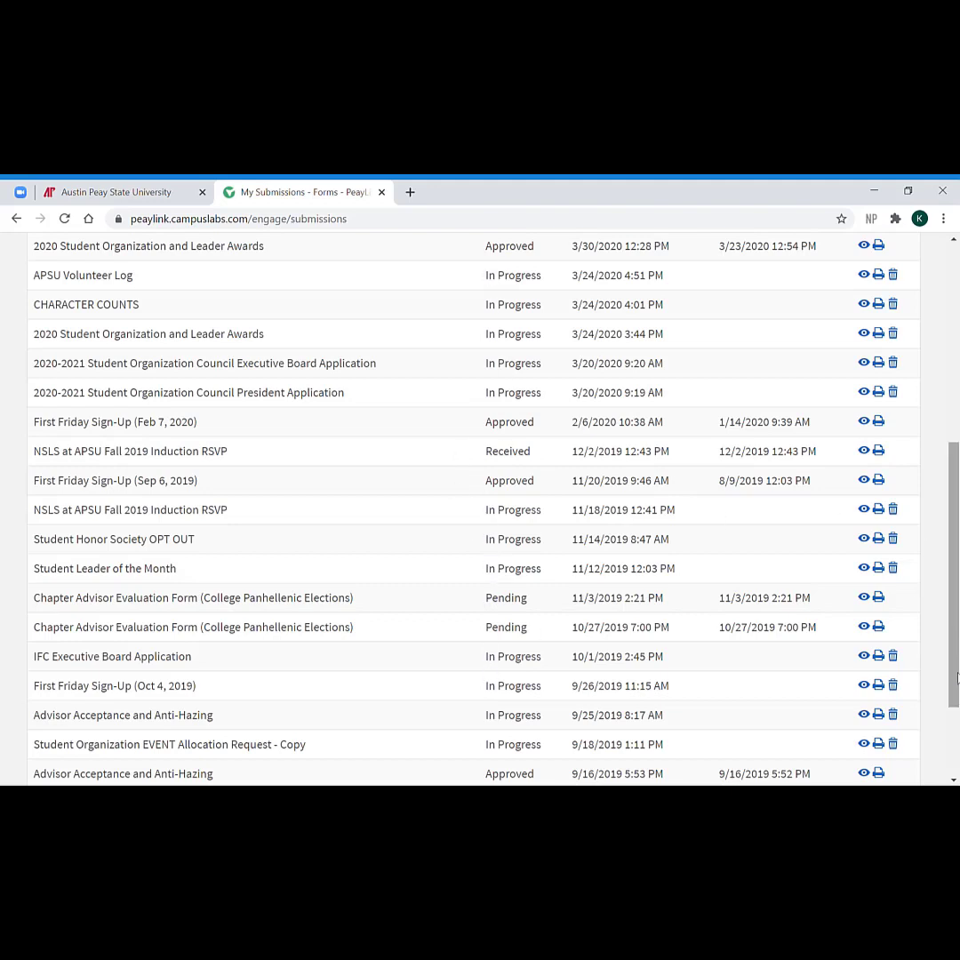
pyautogui.moveTo(883, 380)
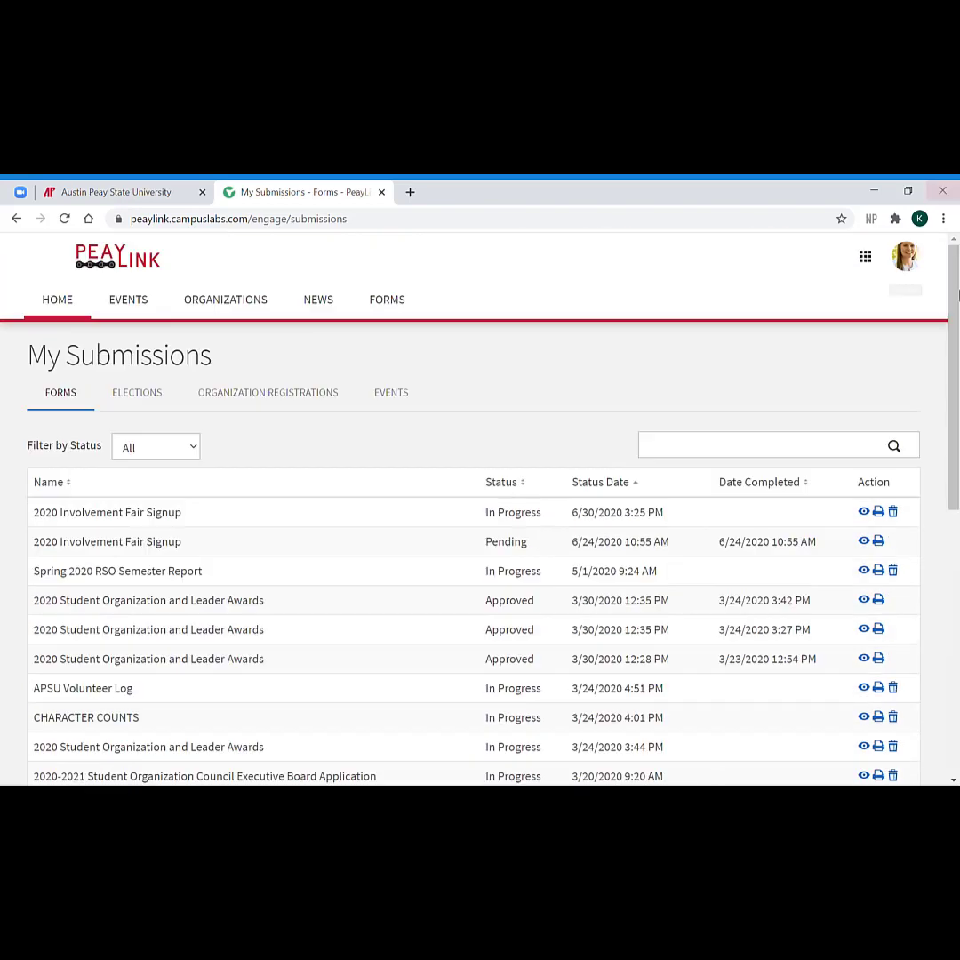
# Open Notifications from the account menu and view the End all Memberships Complete message
pyautogui.click(904, 257)
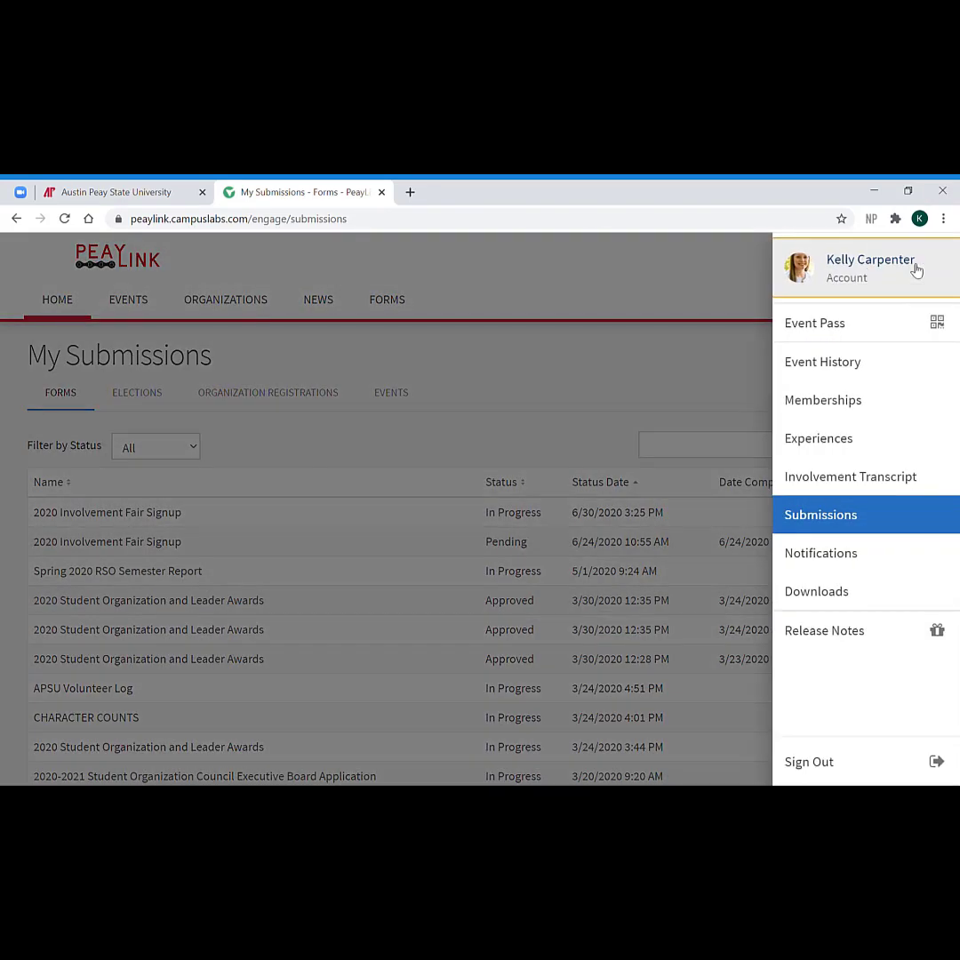
pyautogui.click(821, 553)
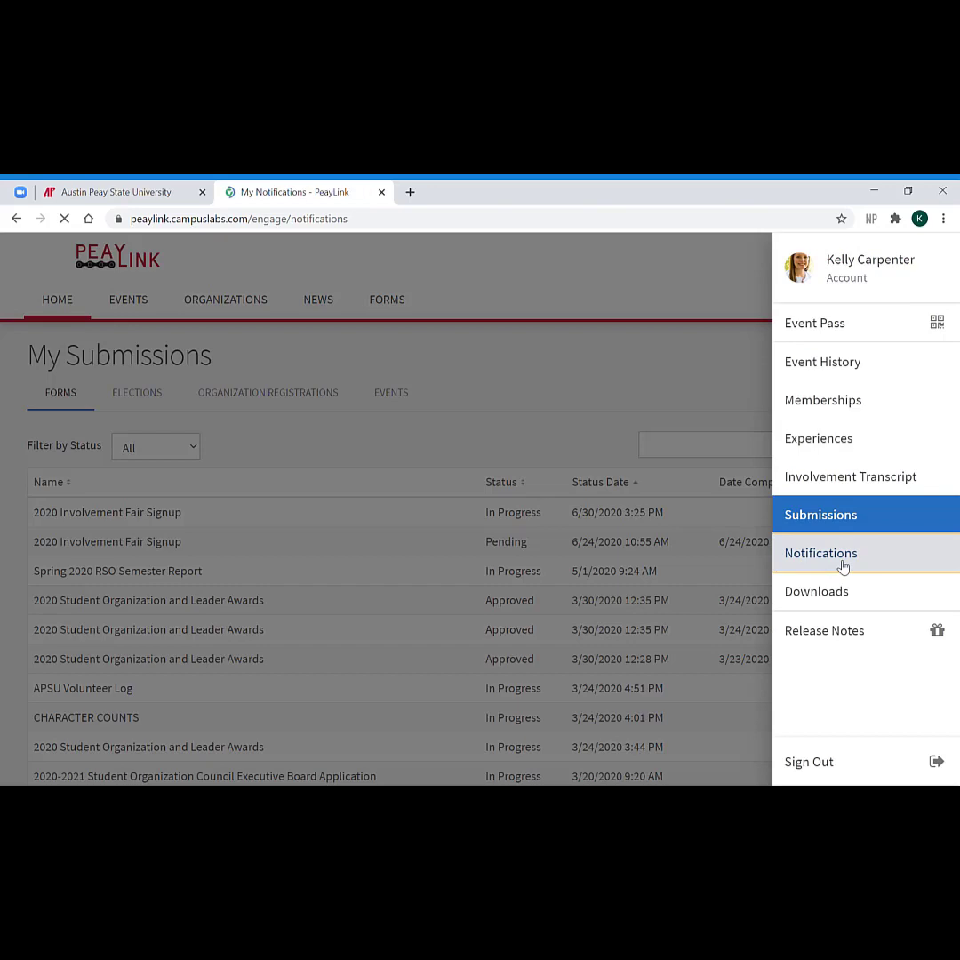
pyautogui.click(820, 553)
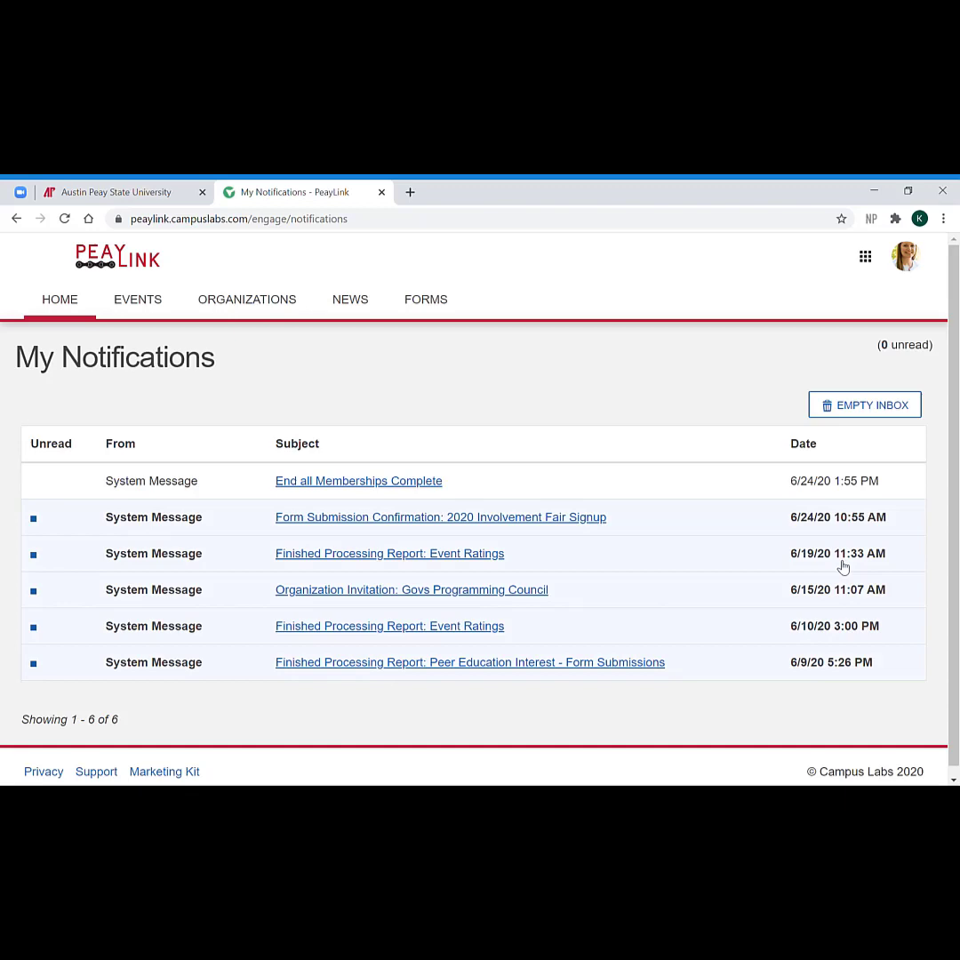
pyautogui.moveTo(400, 470)
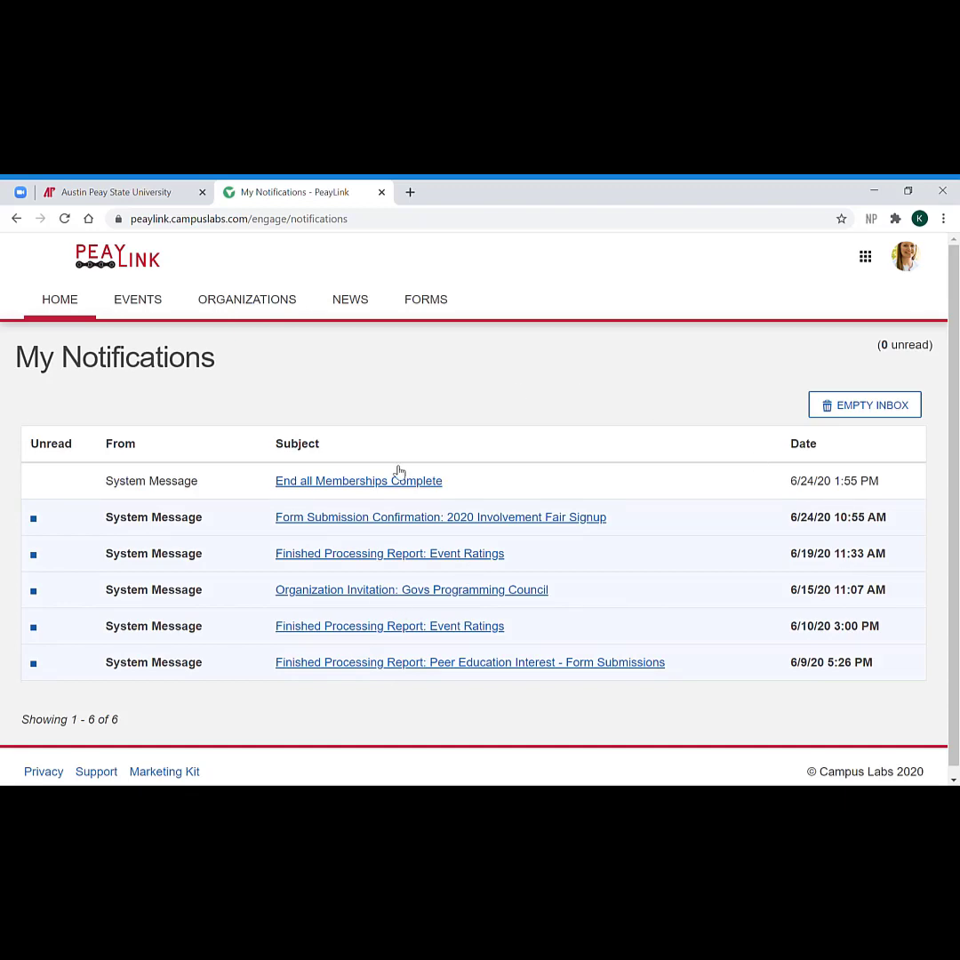
pyautogui.moveTo(698, 317)
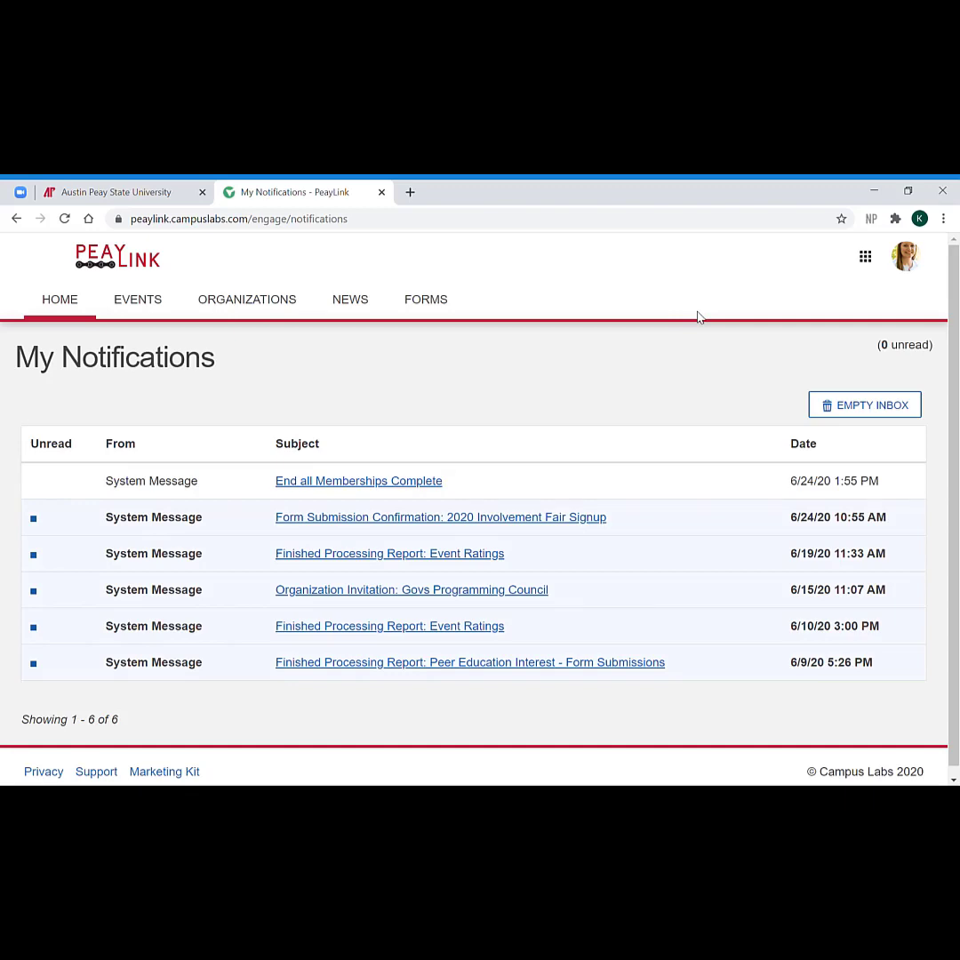
pyautogui.moveTo(820, 448)
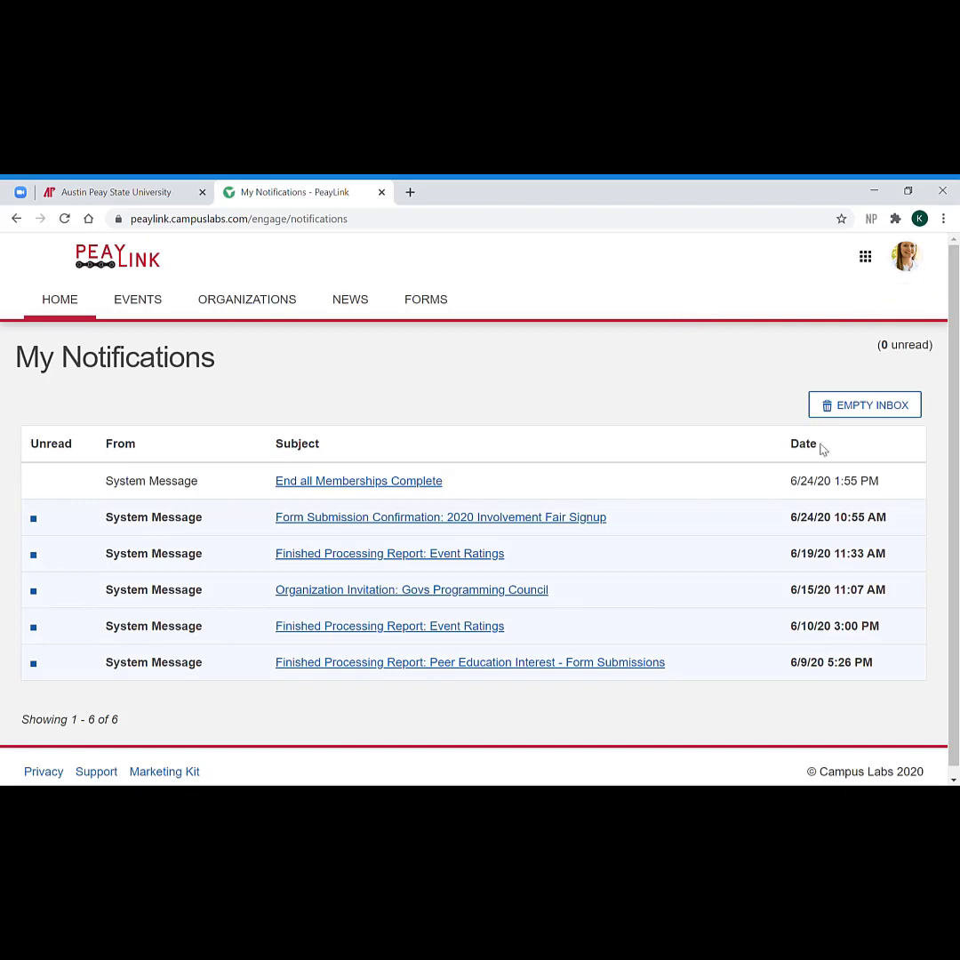
pyautogui.moveTo(338, 655)
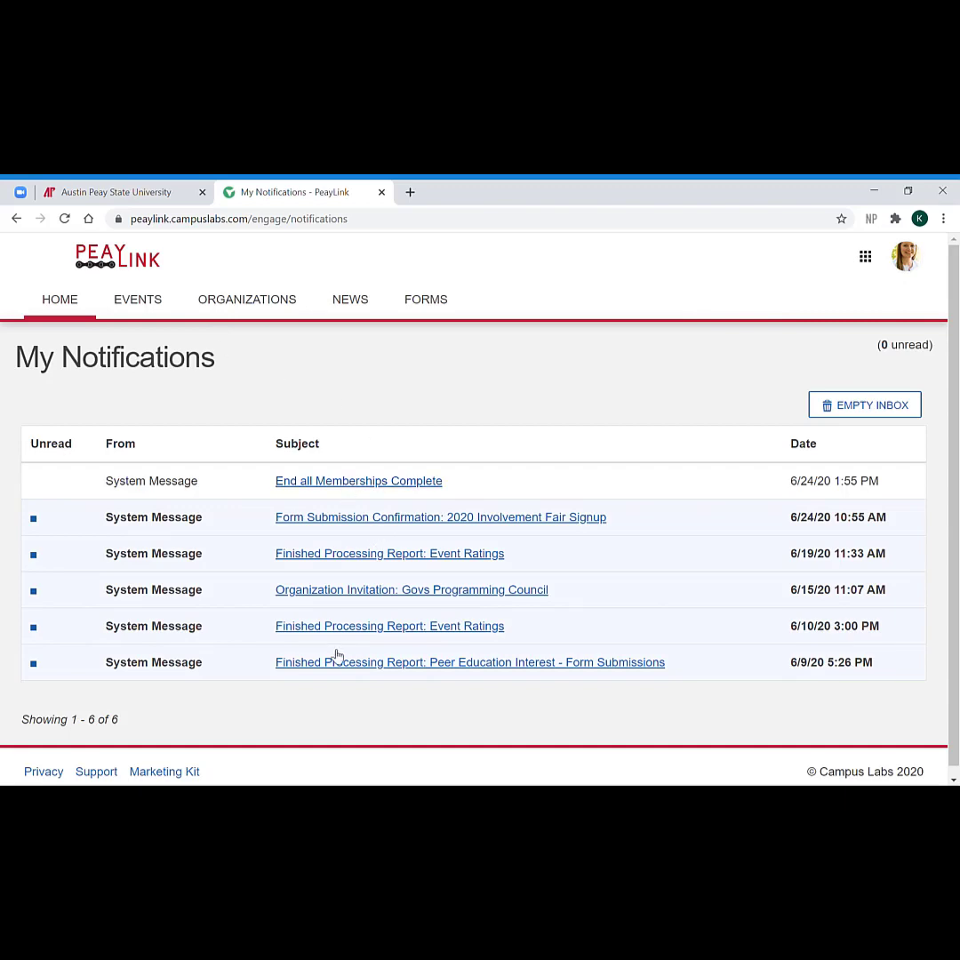
pyautogui.click(358, 481)
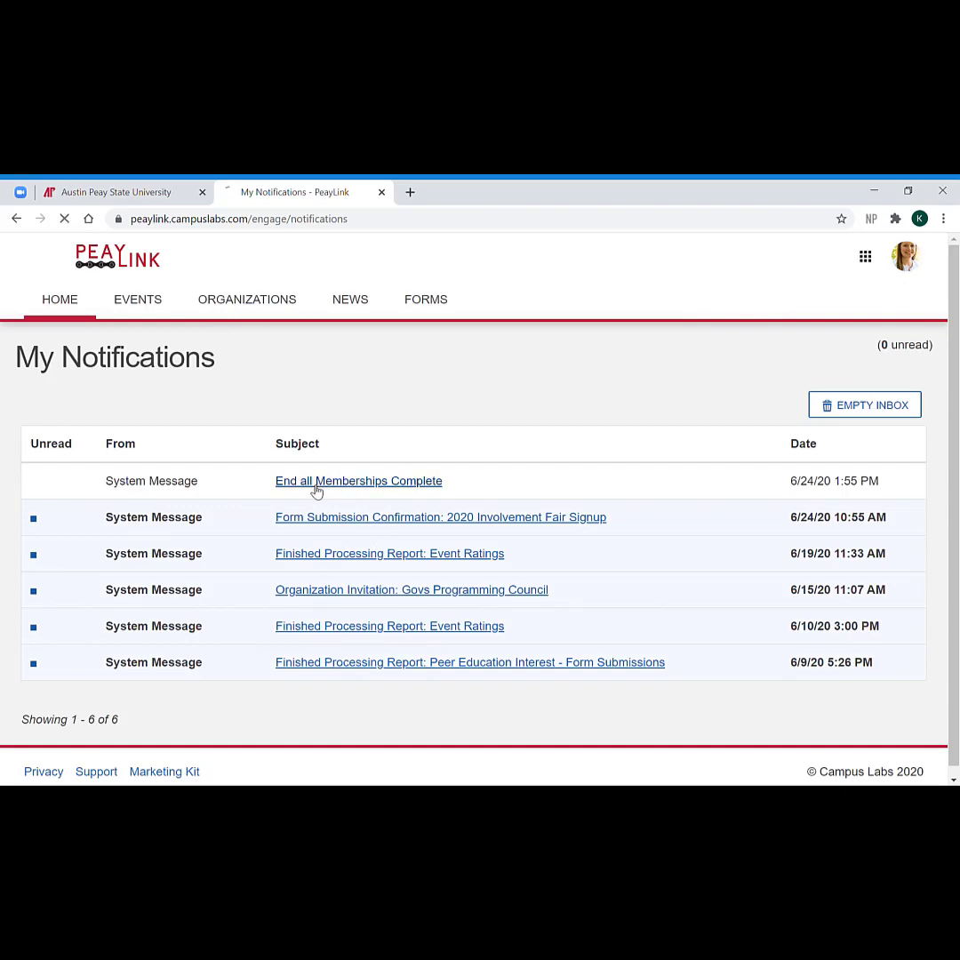
pyautogui.click(358, 480)
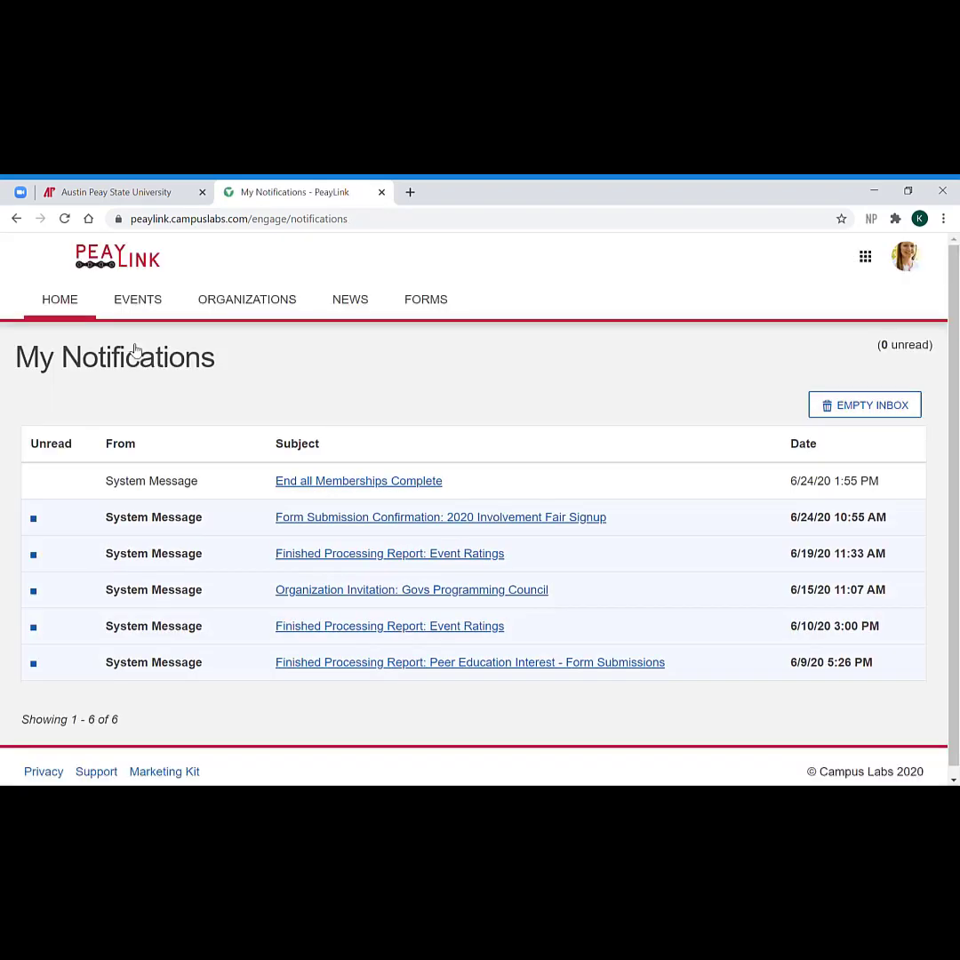
pyautogui.moveTo(619, 437)
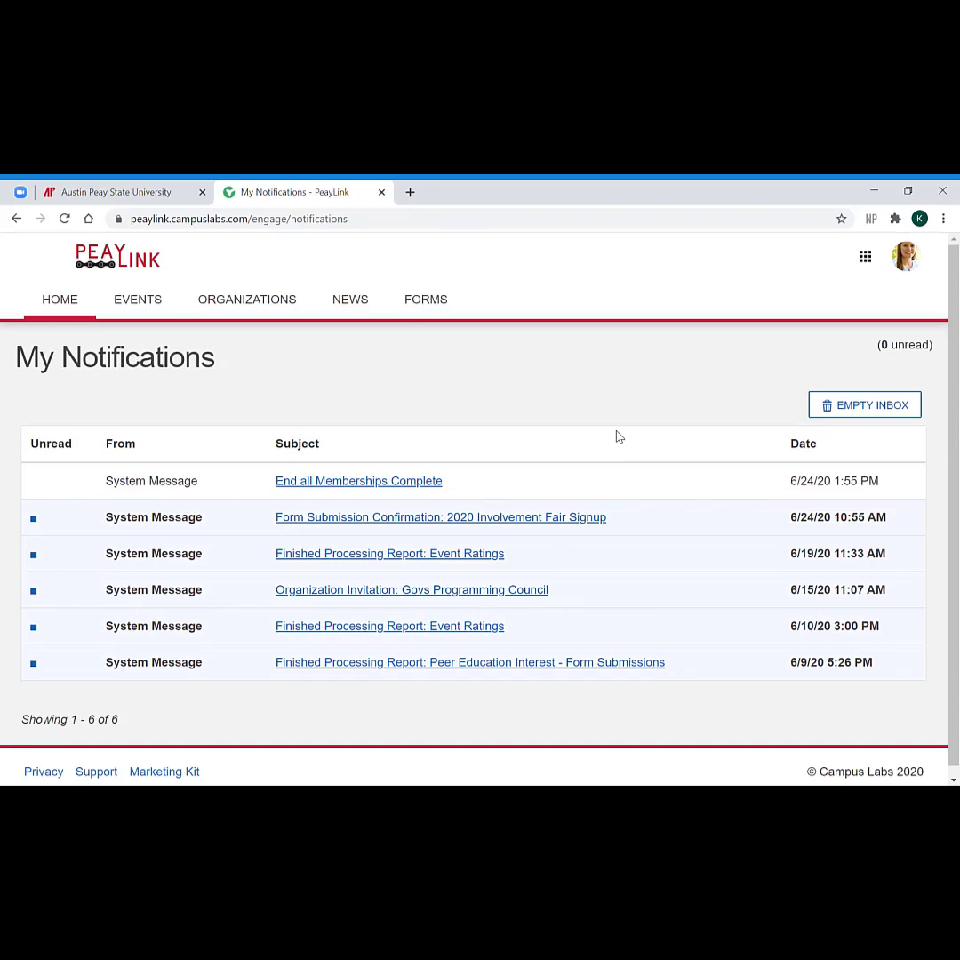
pyautogui.moveTo(884, 374)
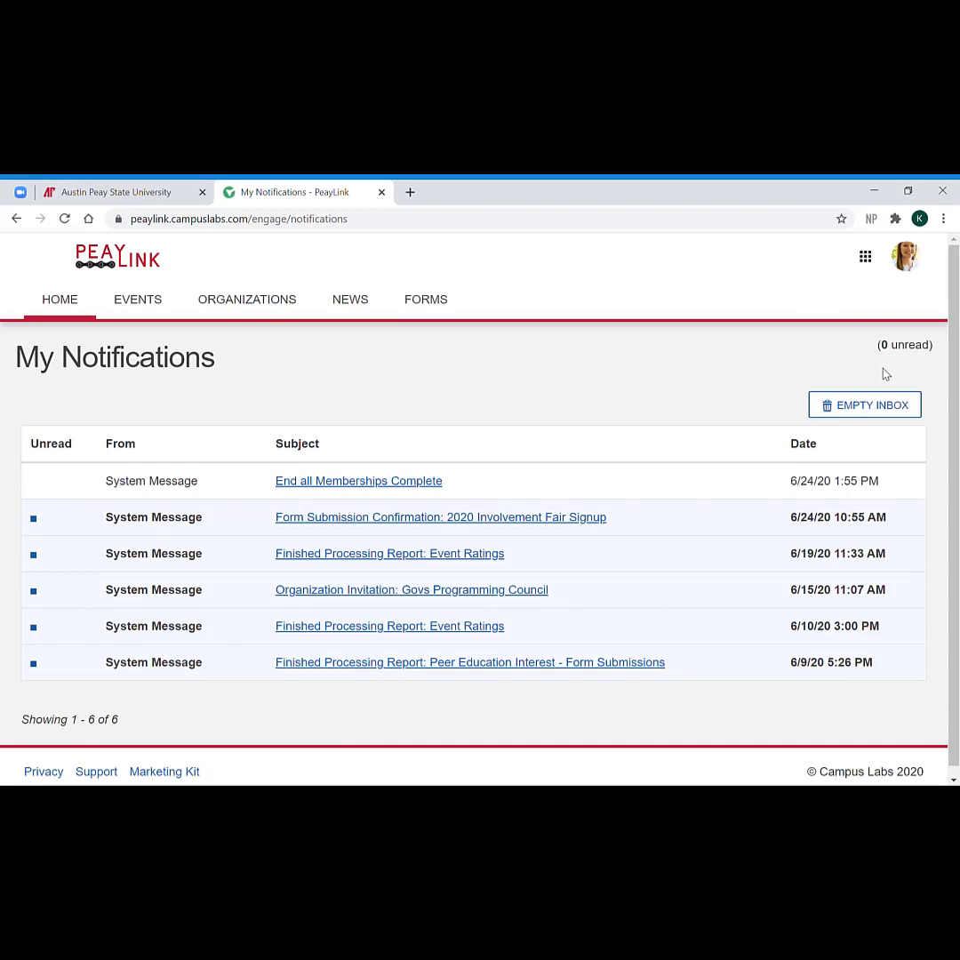
pyautogui.moveTo(711, 428)
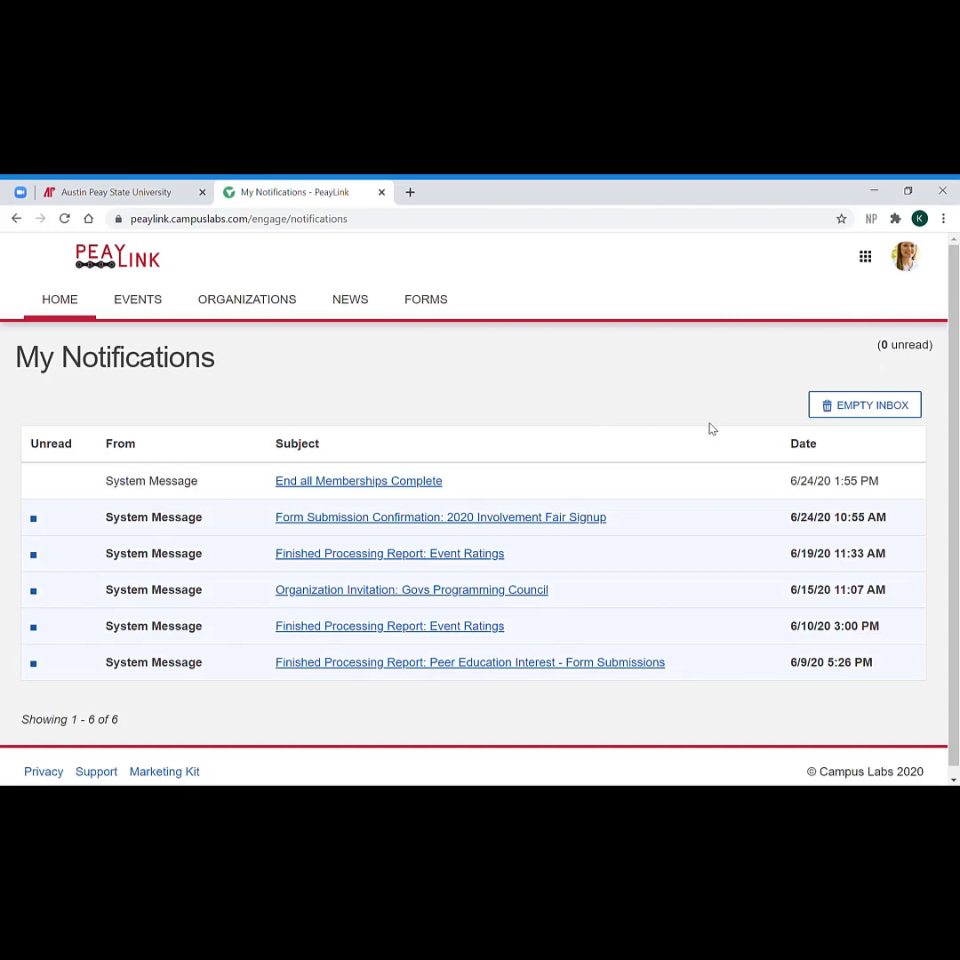
pyautogui.moveTo(469, 385)
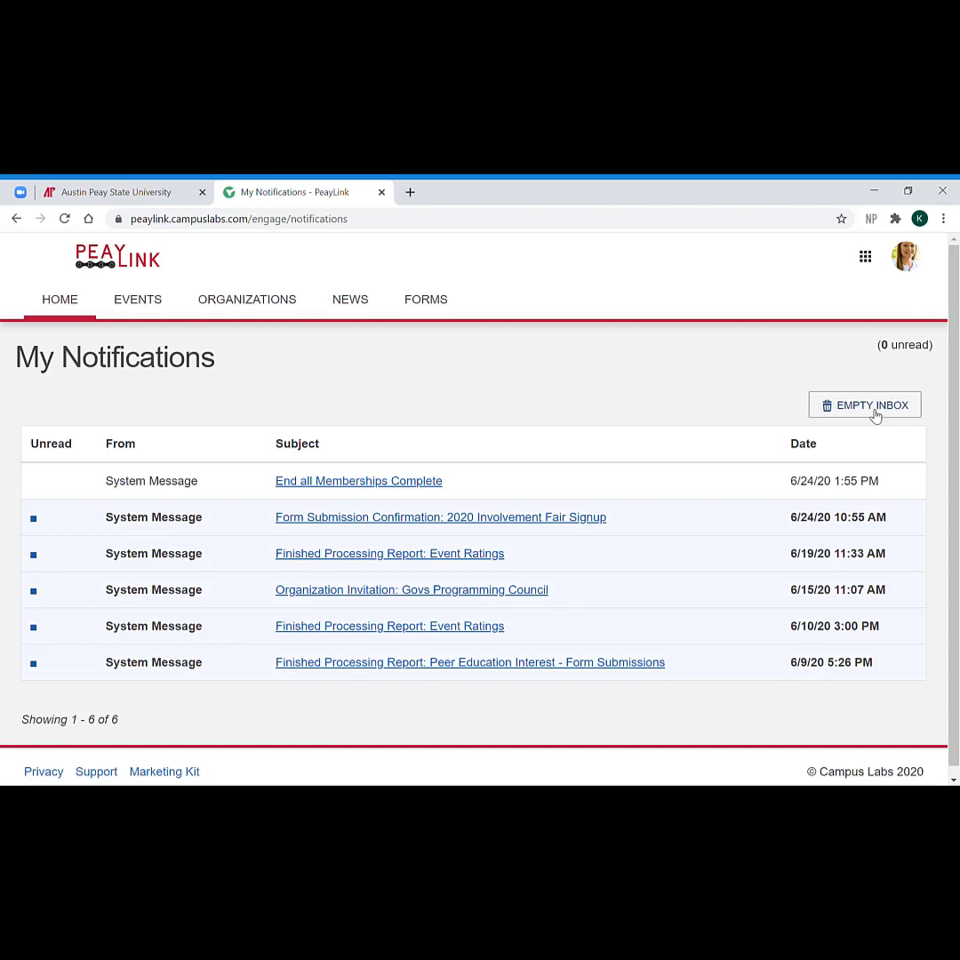
# Choose Downloads from the account menu to see the Report Ready exports
pyautogui.click(904, 256)
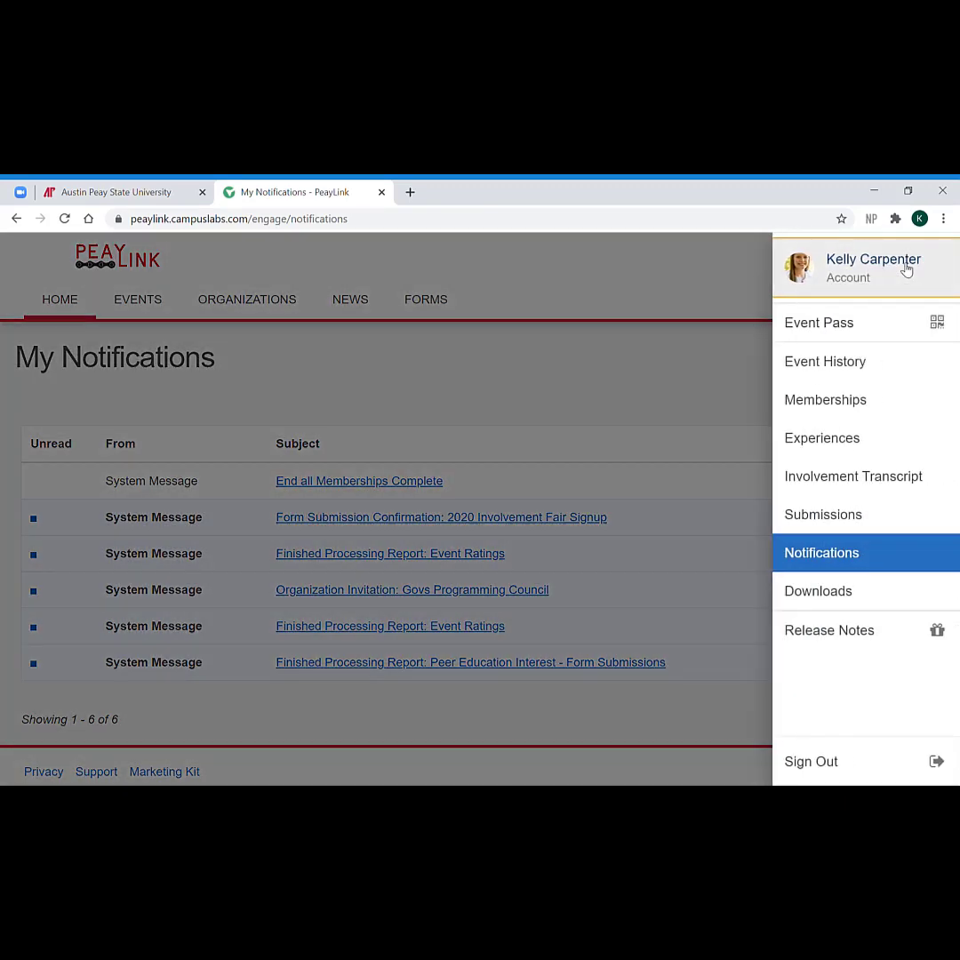
pyautogui.moveTo(807, 598)
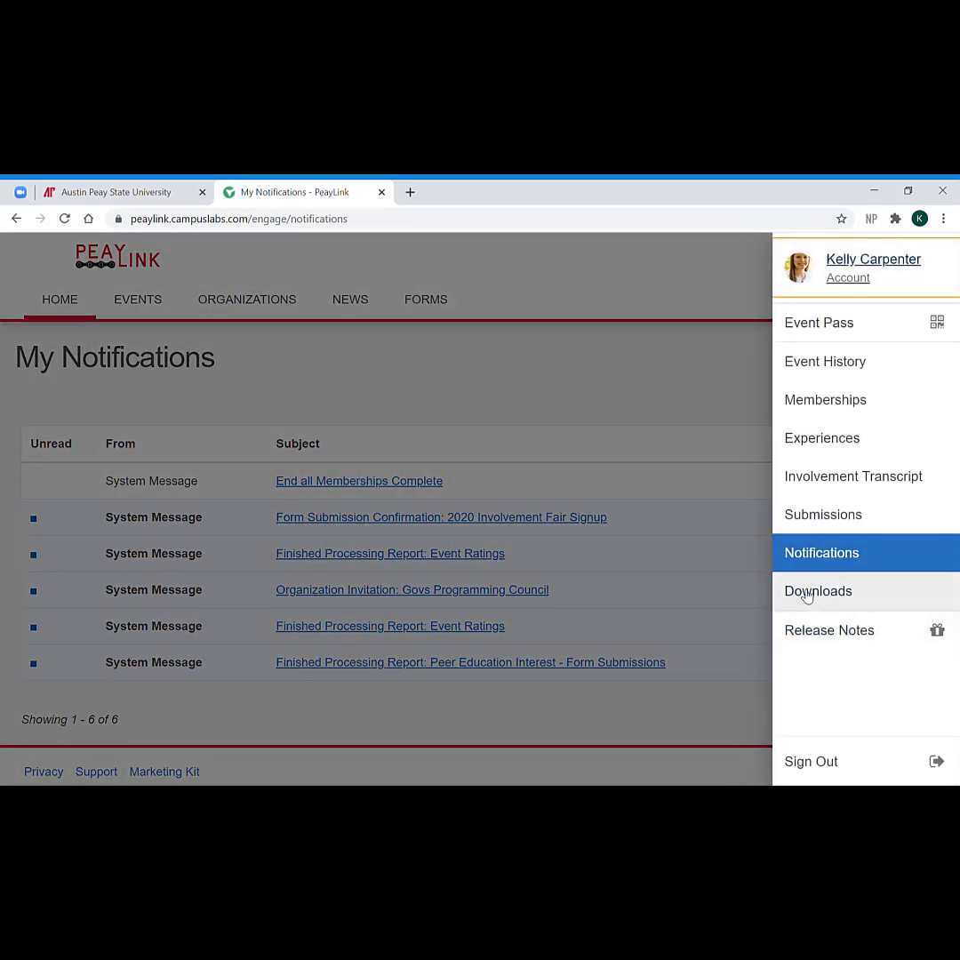
pyautogui.click(818, 591)
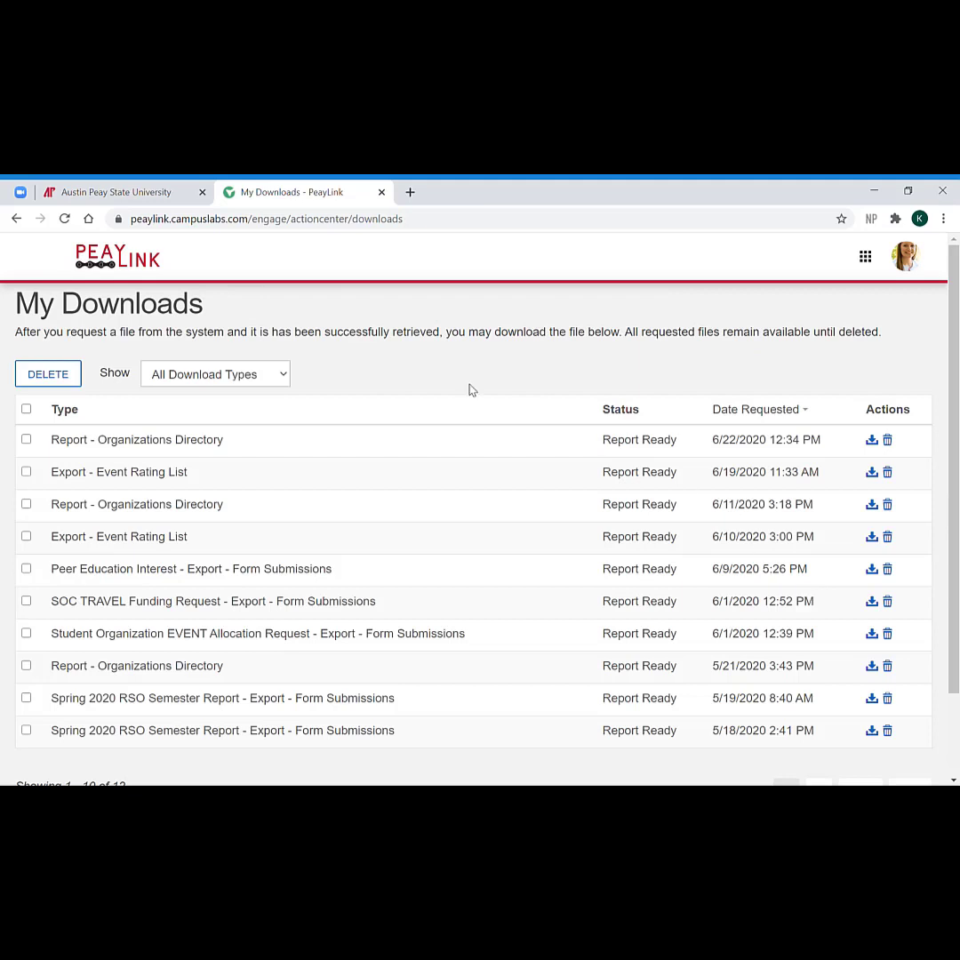
pyautogui.moveTo(388, 419)
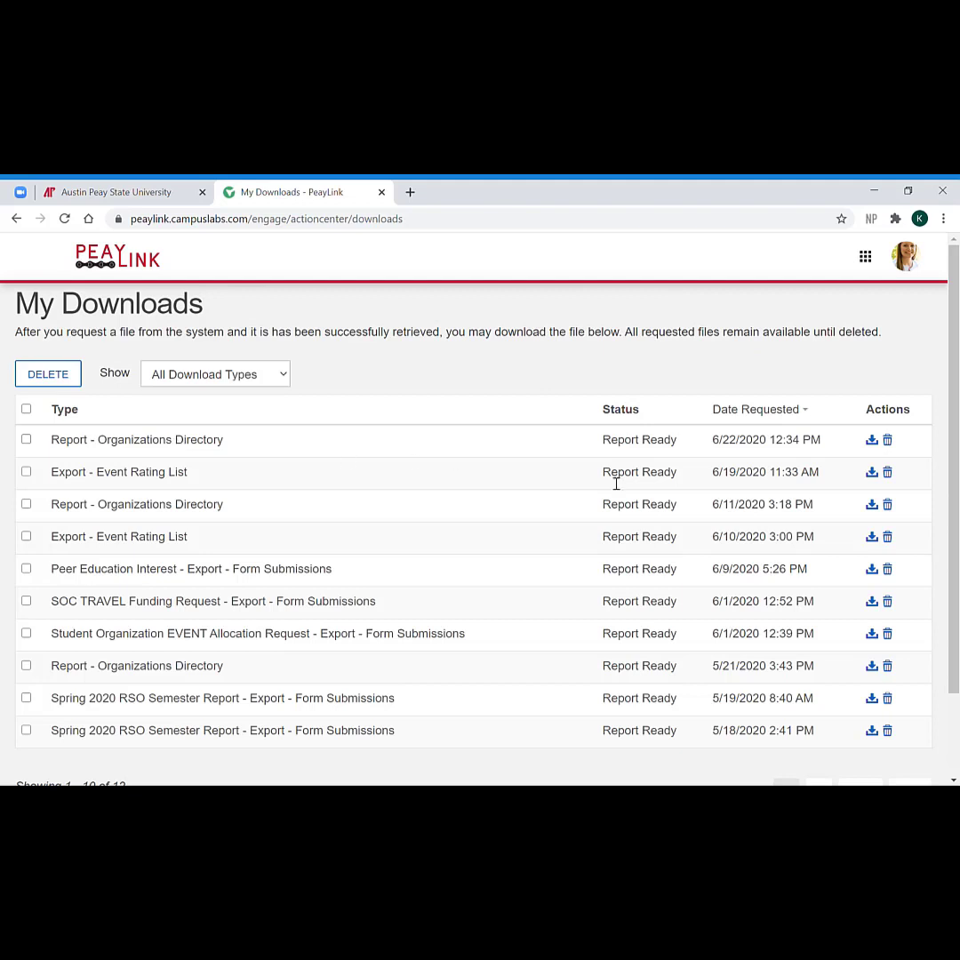
pyautogui.moveTo(784, 365)
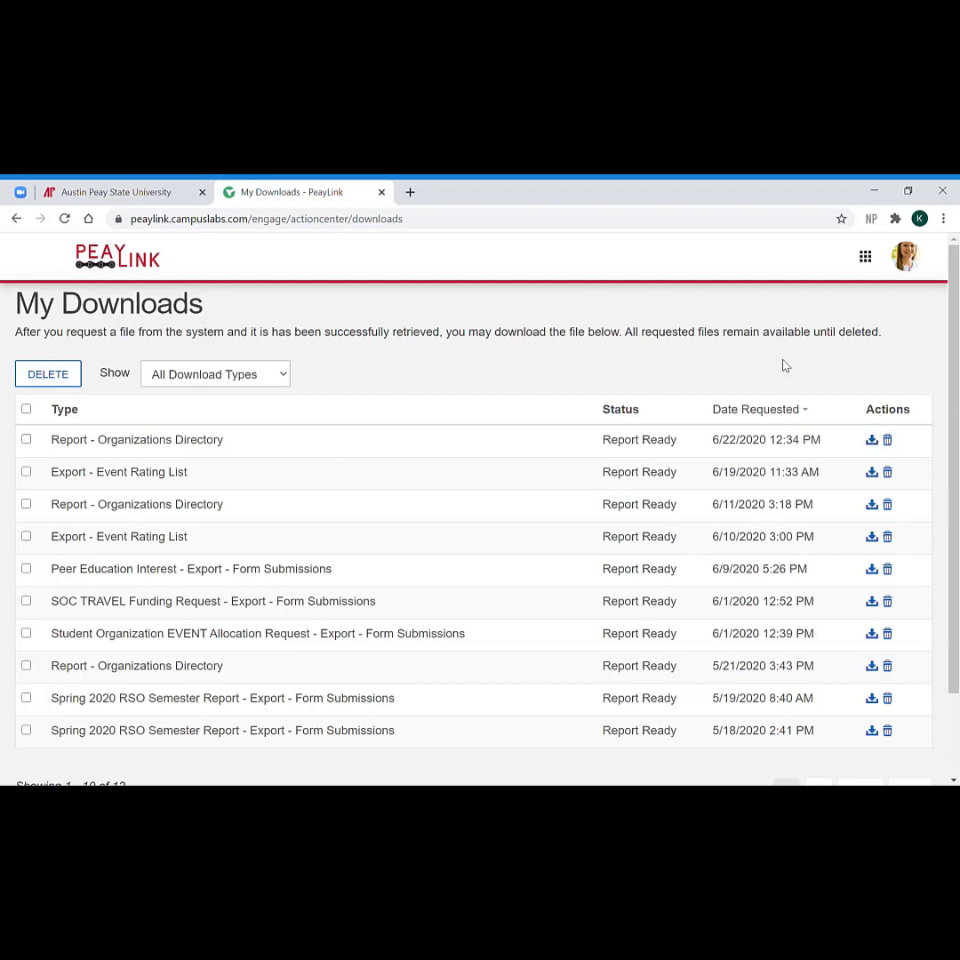
pyautogui.moveTo(911, 257)
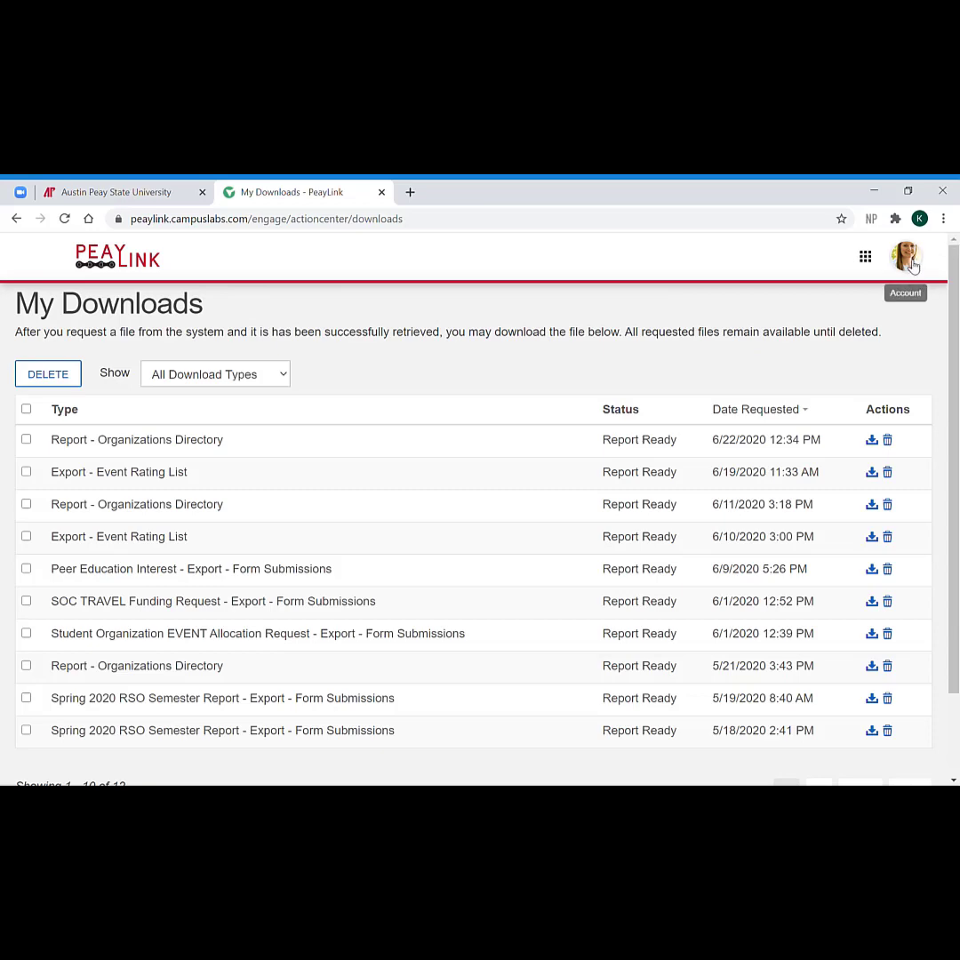
# Reopen the profile account menu over My Downloads to reach Sign Out
pyautogui.click(900, 258)
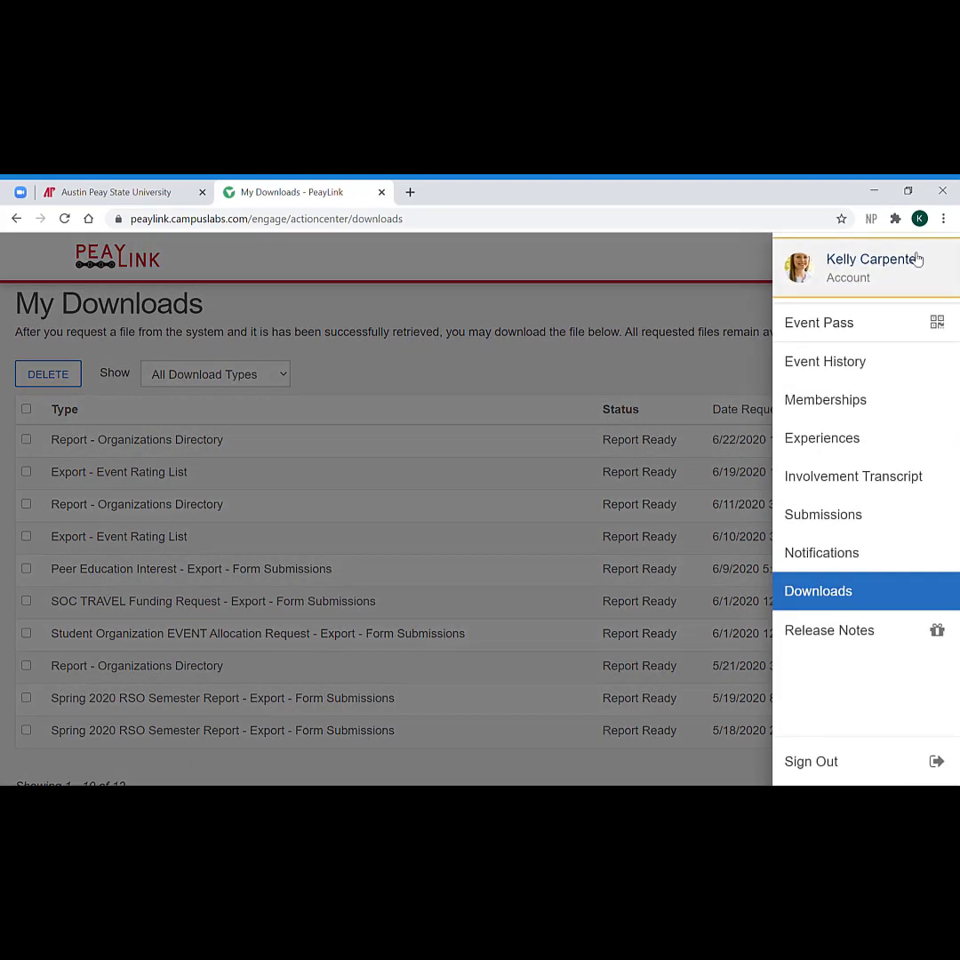
pyautogui.moveTo(832, 763)
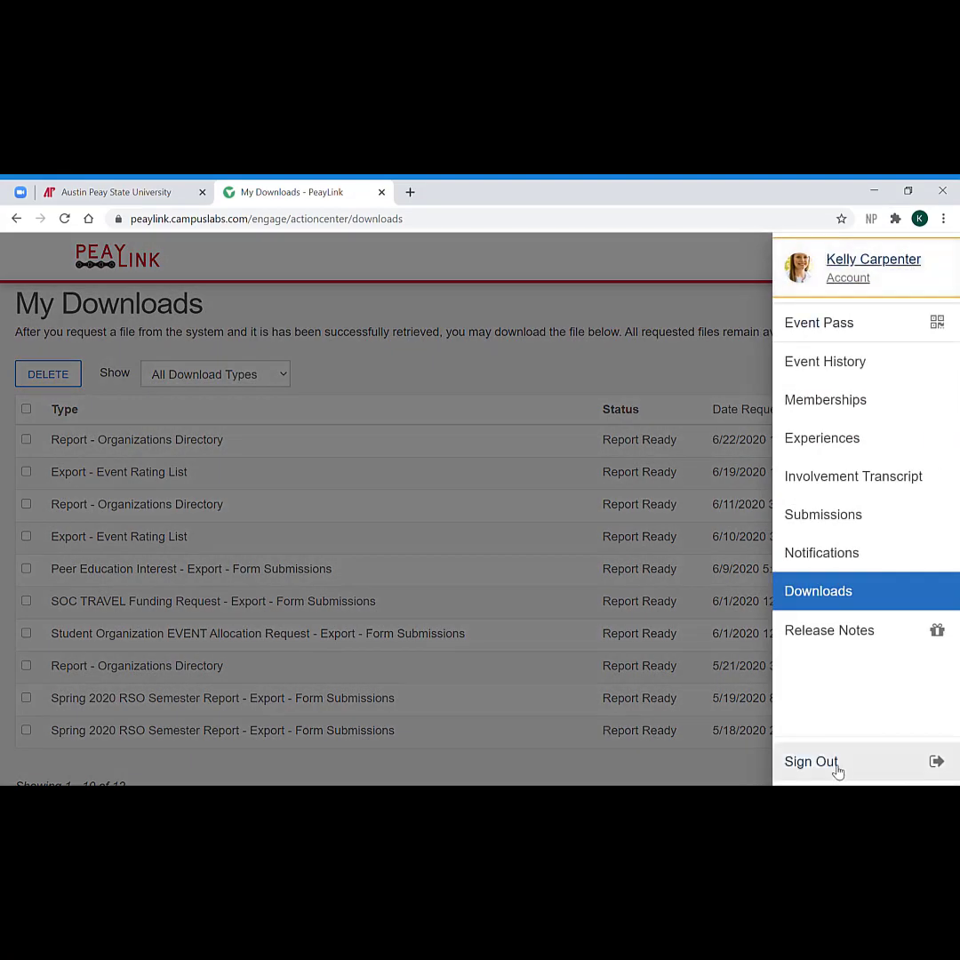